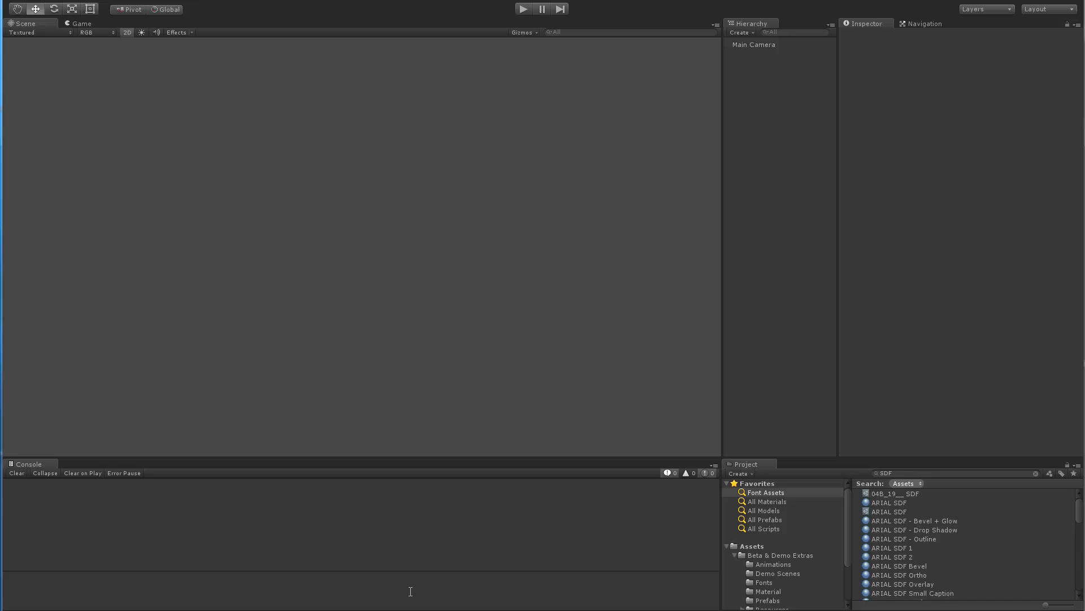
mouse_move(595, 296)
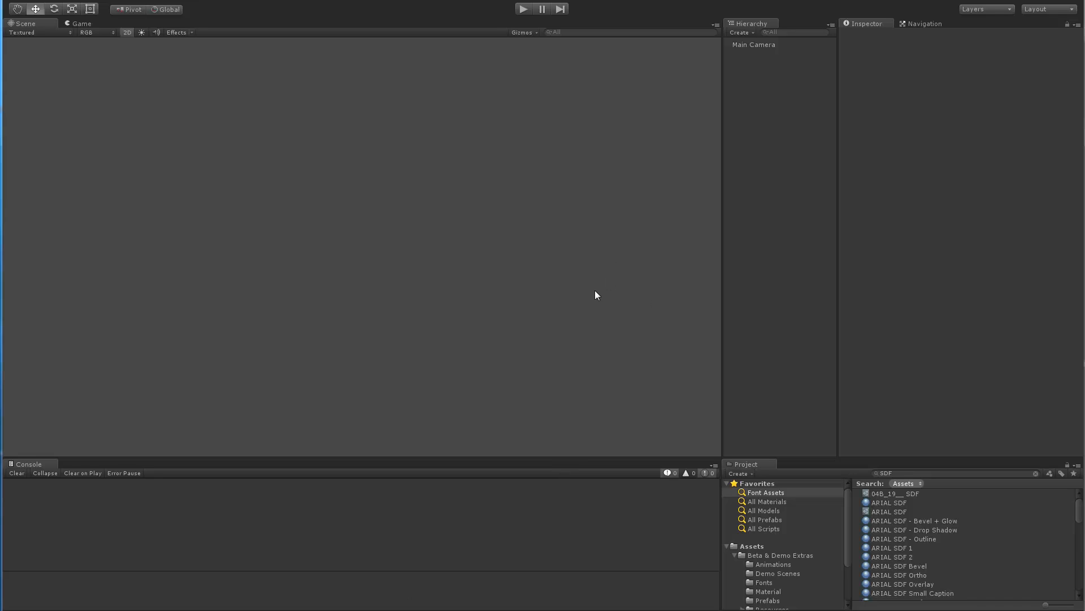
mouse_move(649, 160)
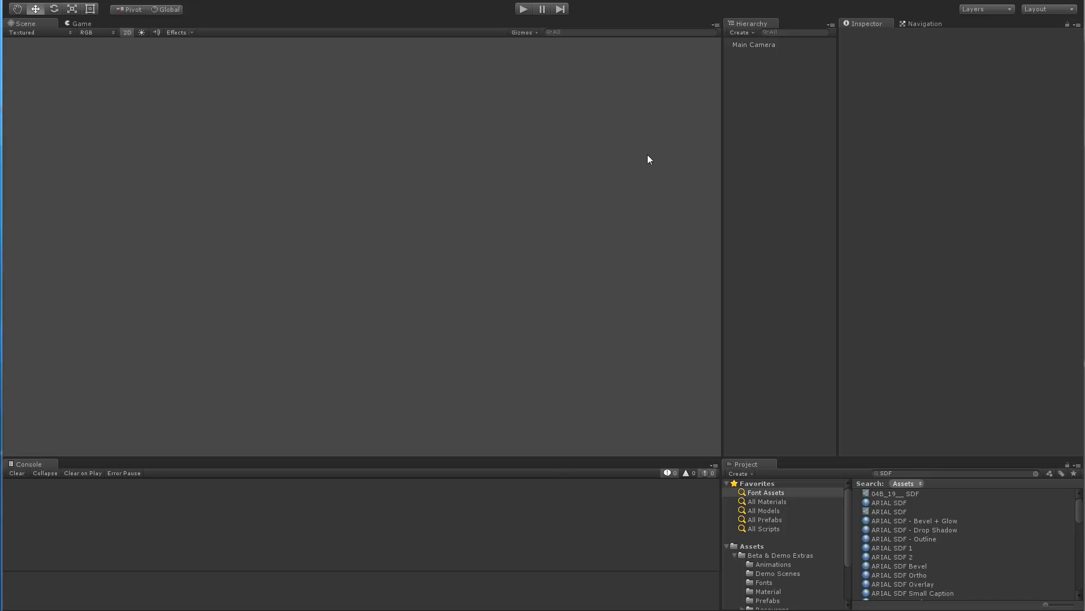
Add a UI Button under a new Canvas and delete its default Text label.
left_click(739, 32)
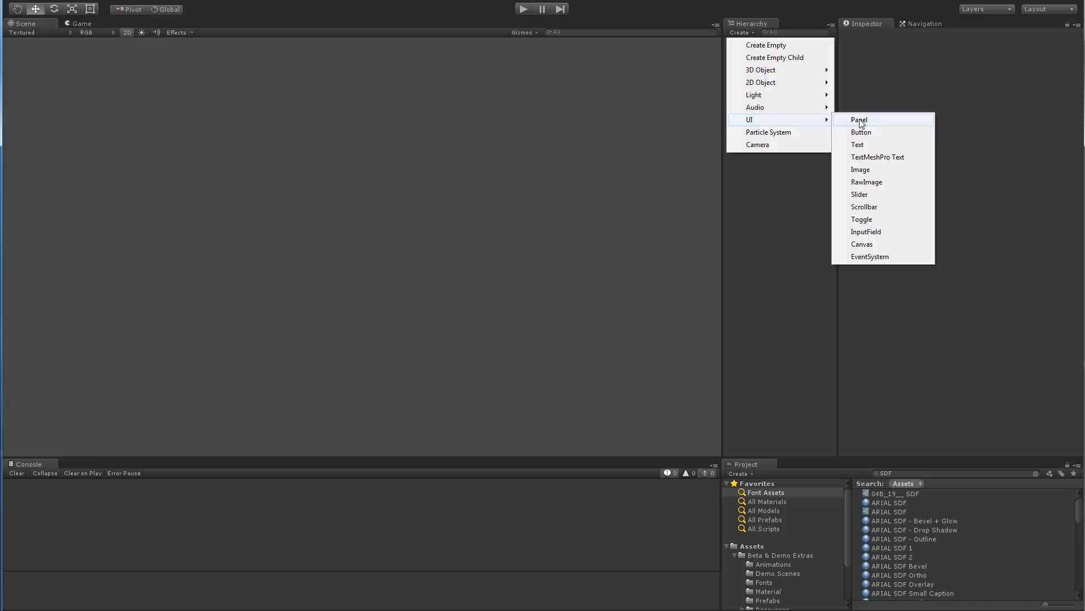
left_click(861, 132)
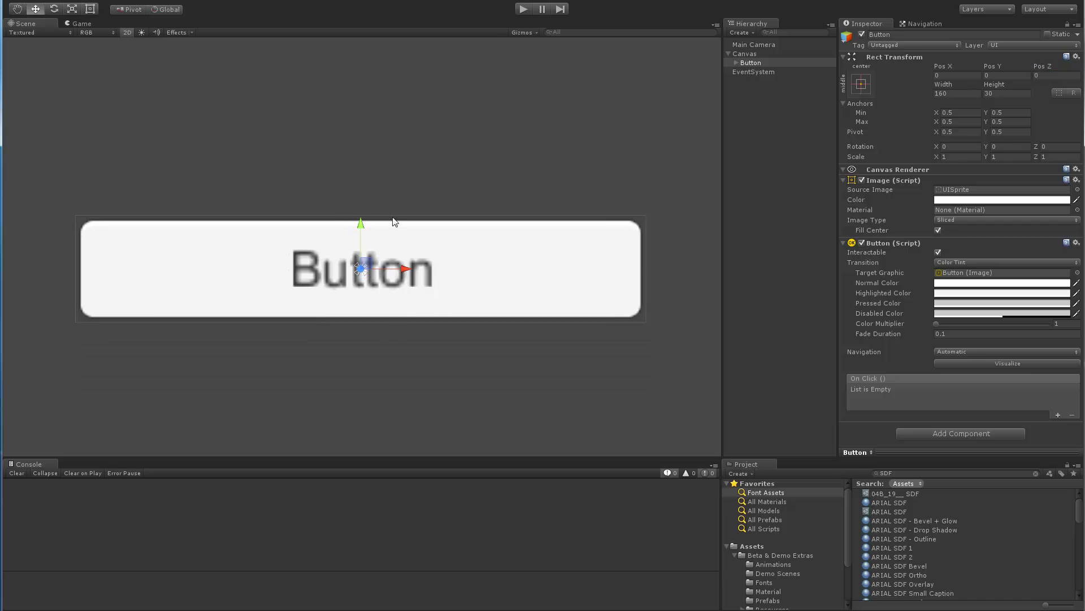
left_click(751, 63)
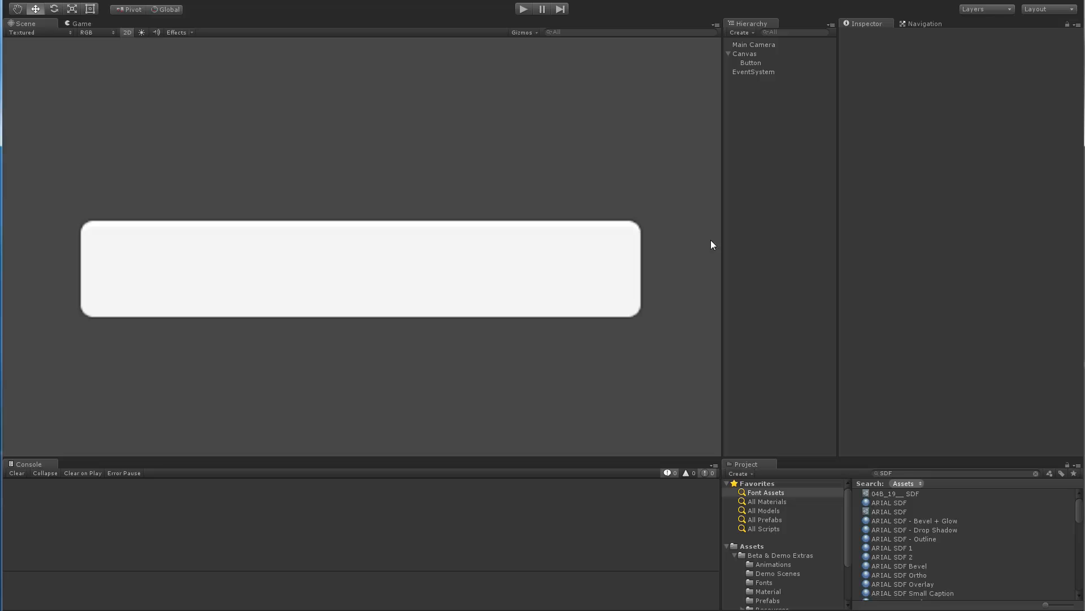
Change the Button's Image color from white to bright blue.
left_click(750, 62)
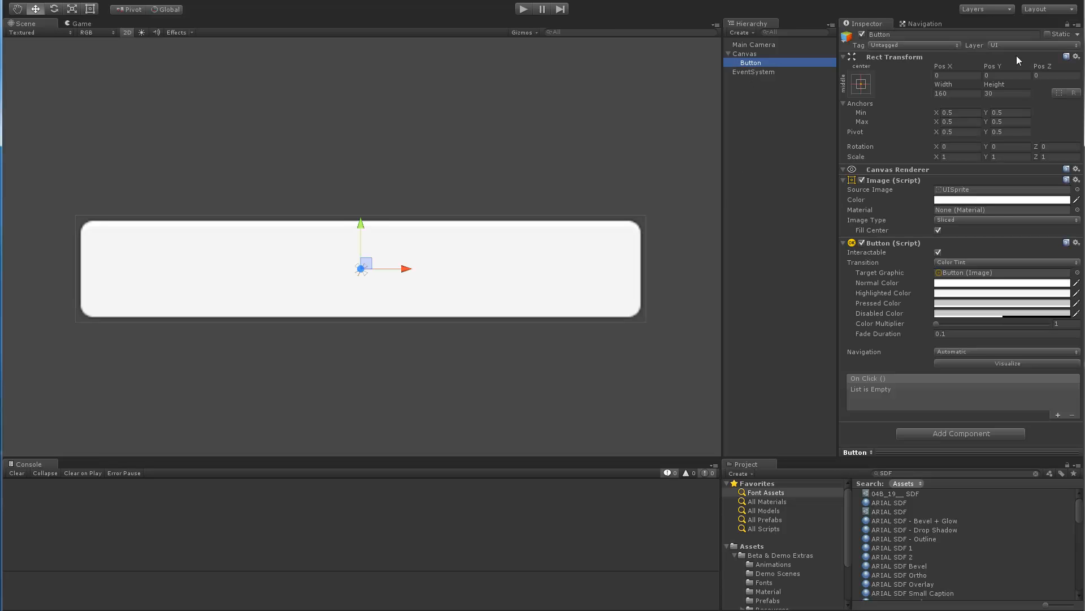
left_click(1004, 199)
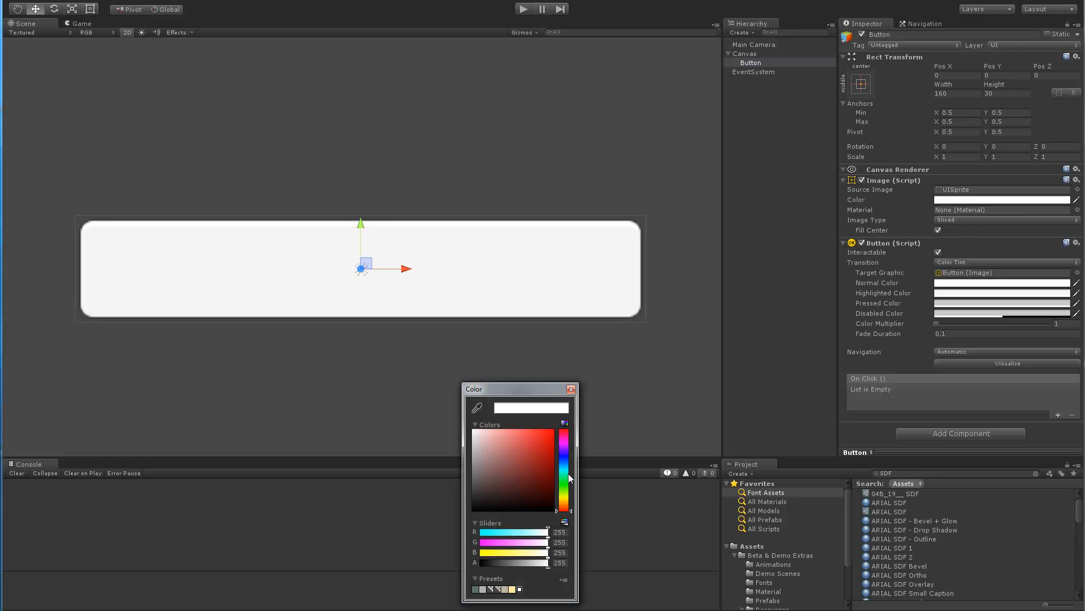
left_click(545, 438)
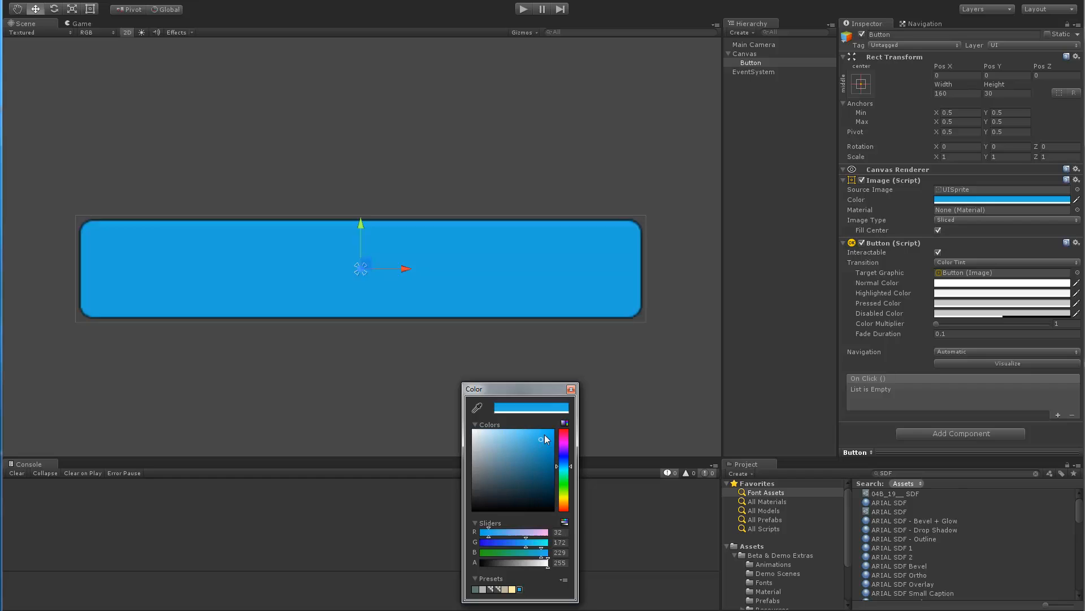
left_click(571, 389)
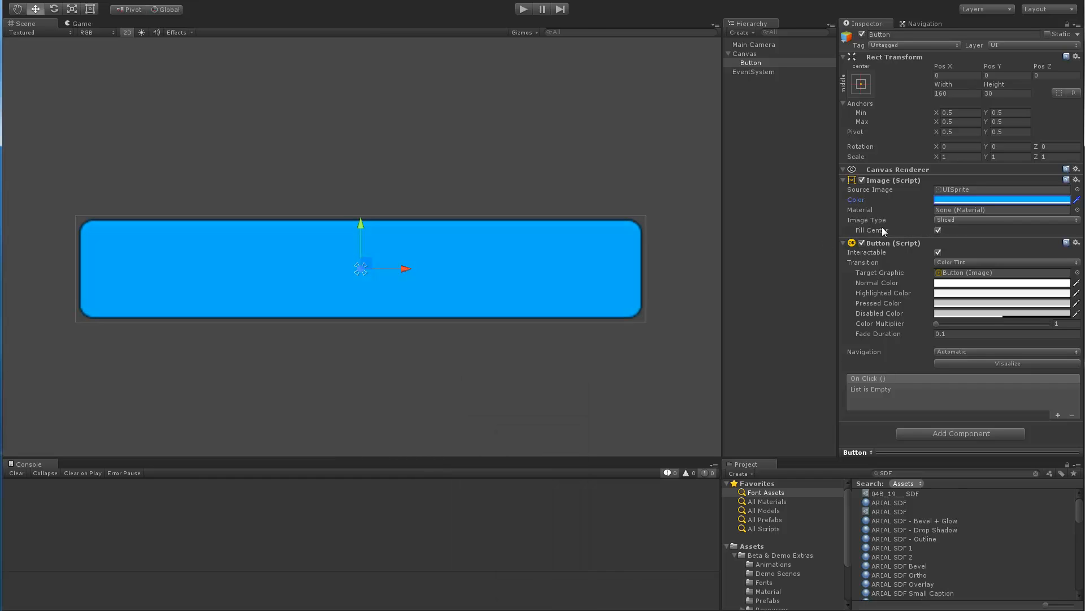
left_click(751, 62)
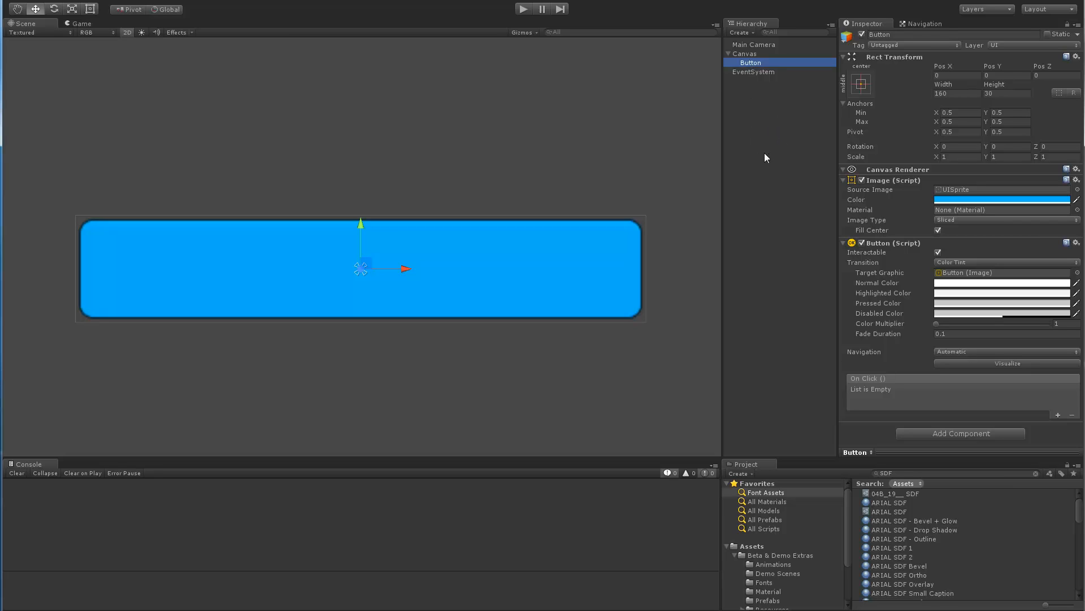
mouse_move(762, 108)
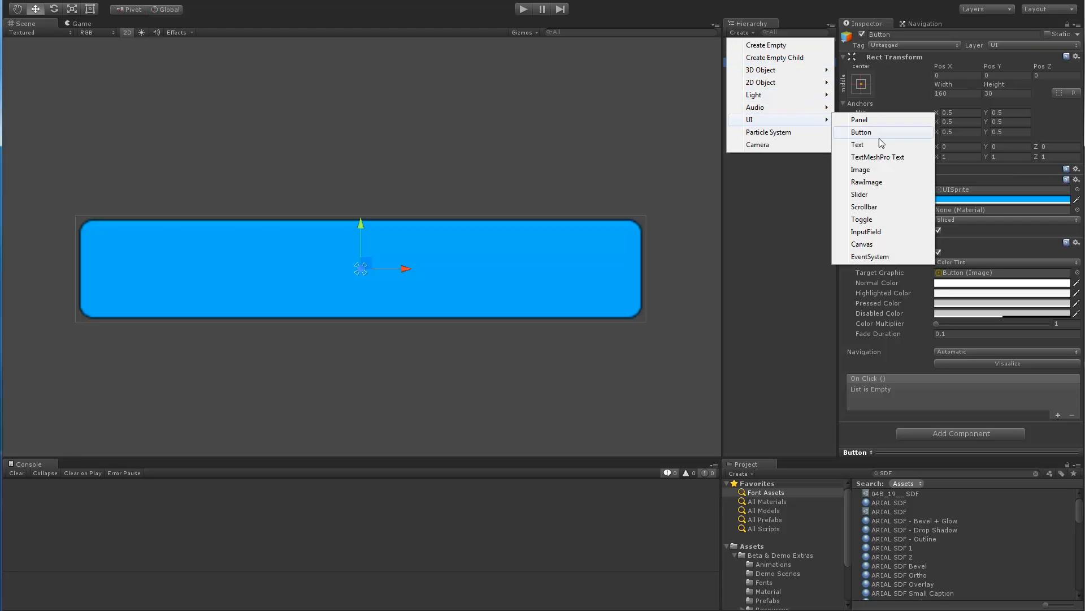
Create a TextMeshPro Text object under the Canvas, then clear the selection.
left_click(878, 157)
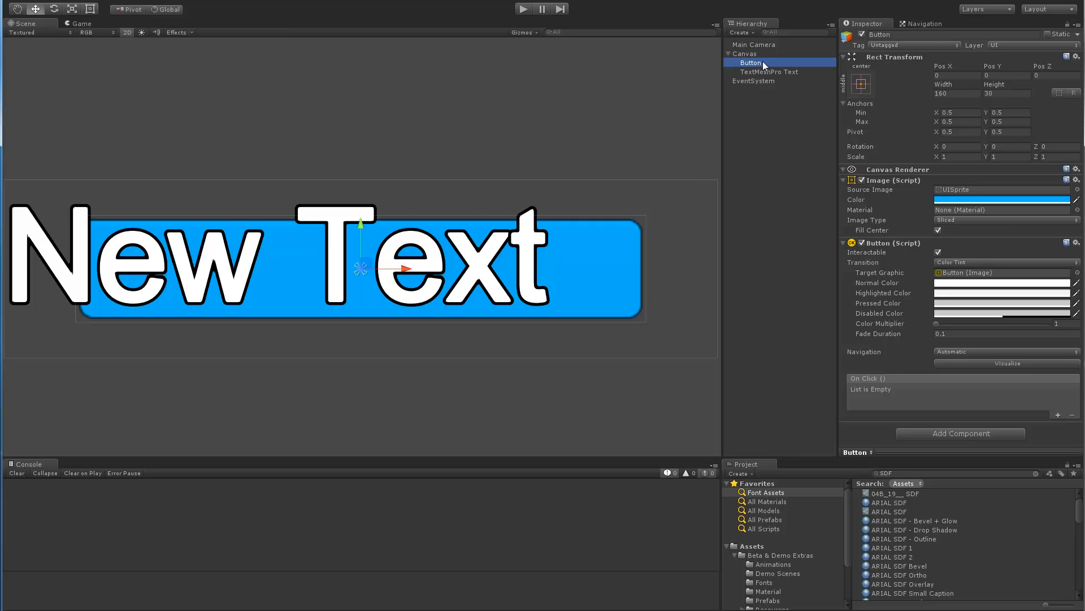
mouse_move(345, 278)
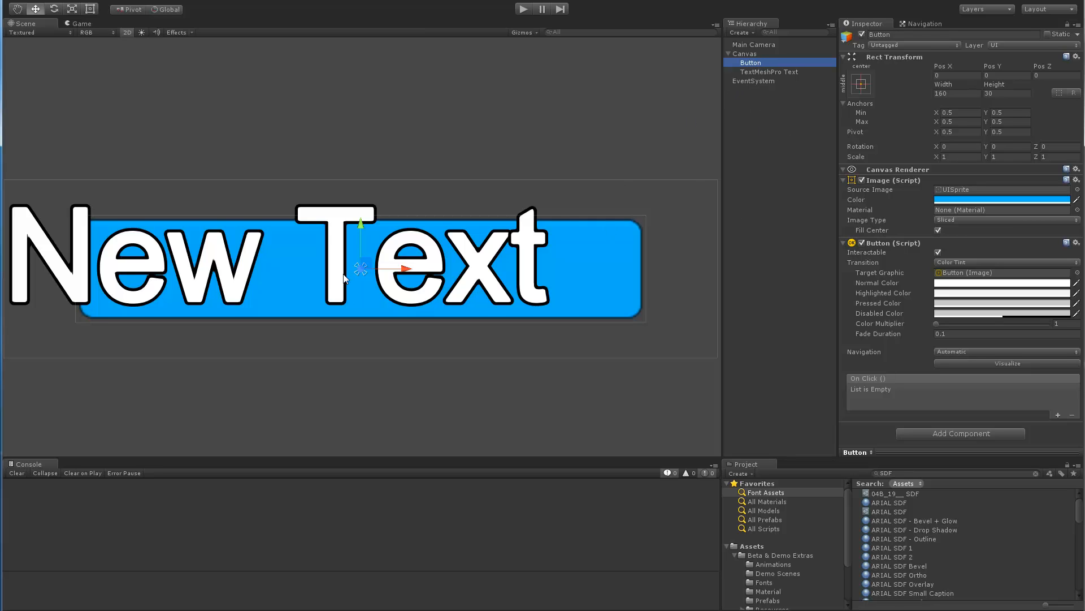
left_click(784, 169)
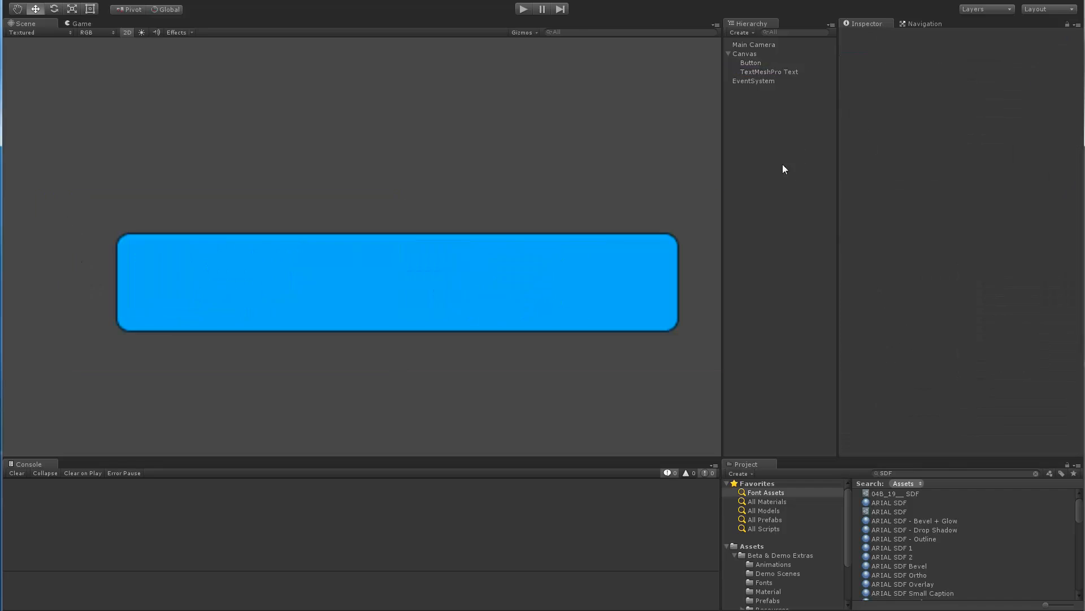
Bring up the Button object's options menu in the Hierarchy.
right_click(750, 62)
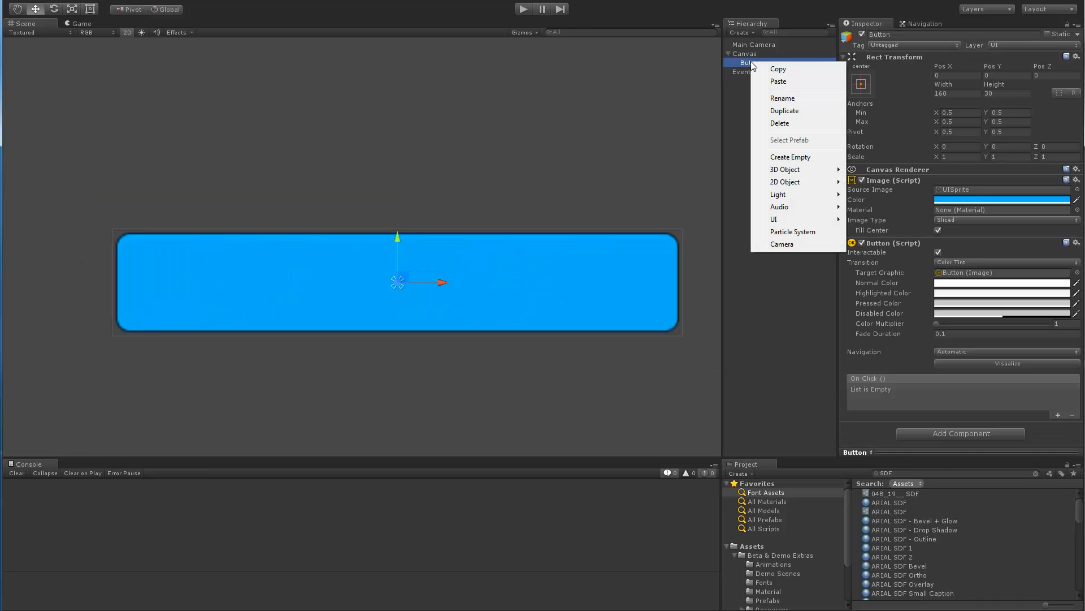
mouse_move(775, 218)
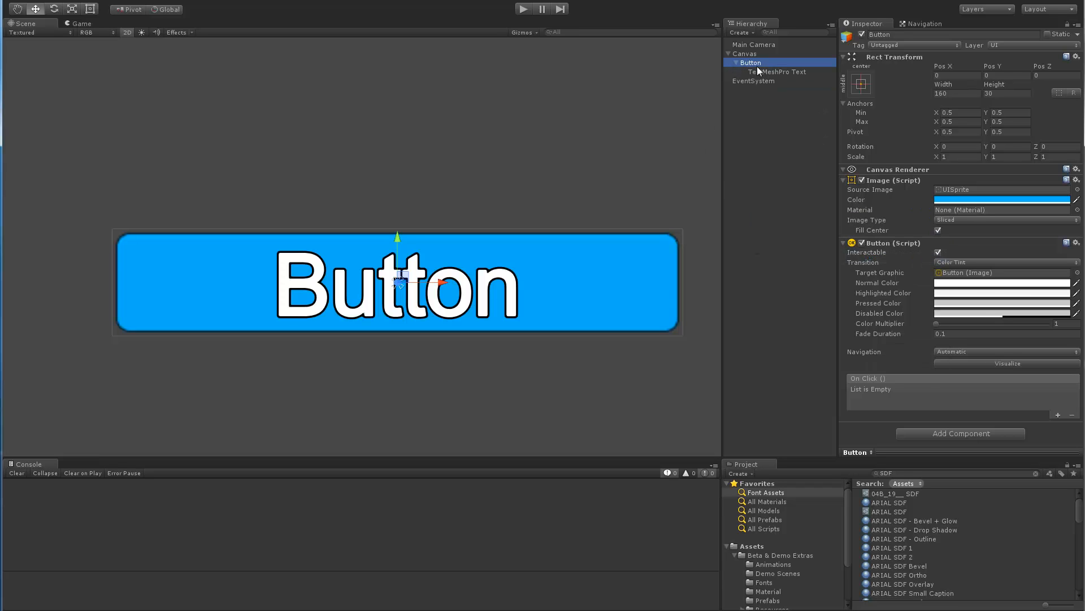
mouse_move(469, 312)
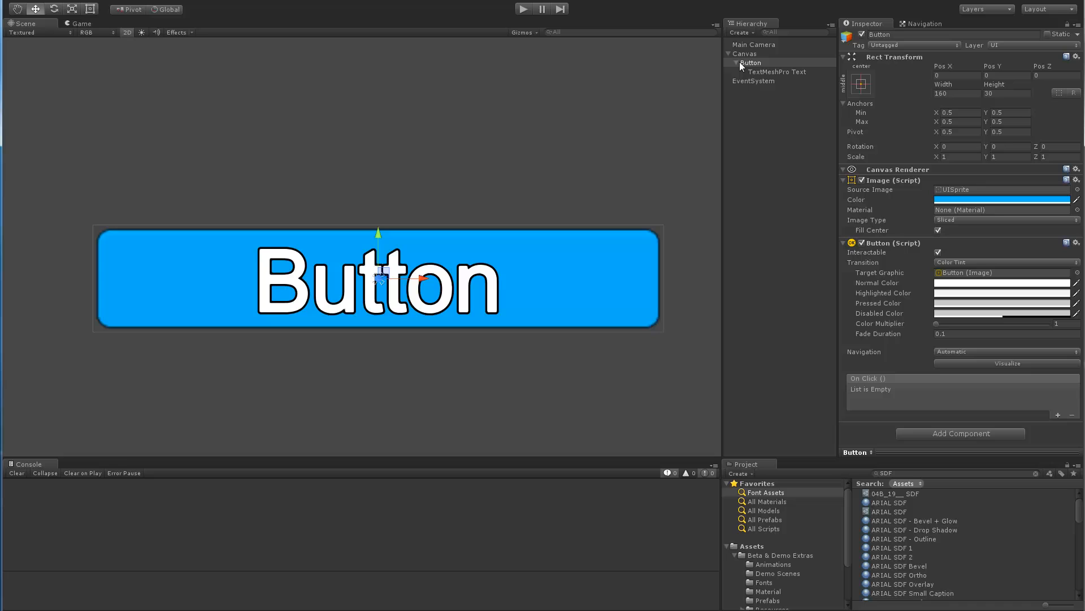
mouse_move(784, 56)
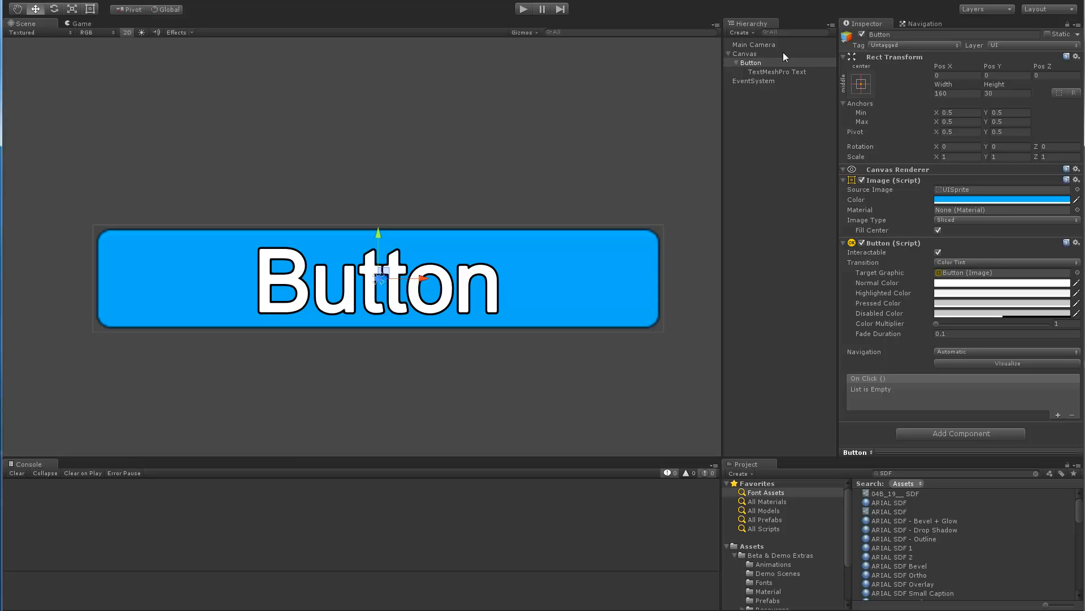
Review the TextMeshPro Text's Inspector settings and switch to the Rect Tool.
left_click(777, 71)
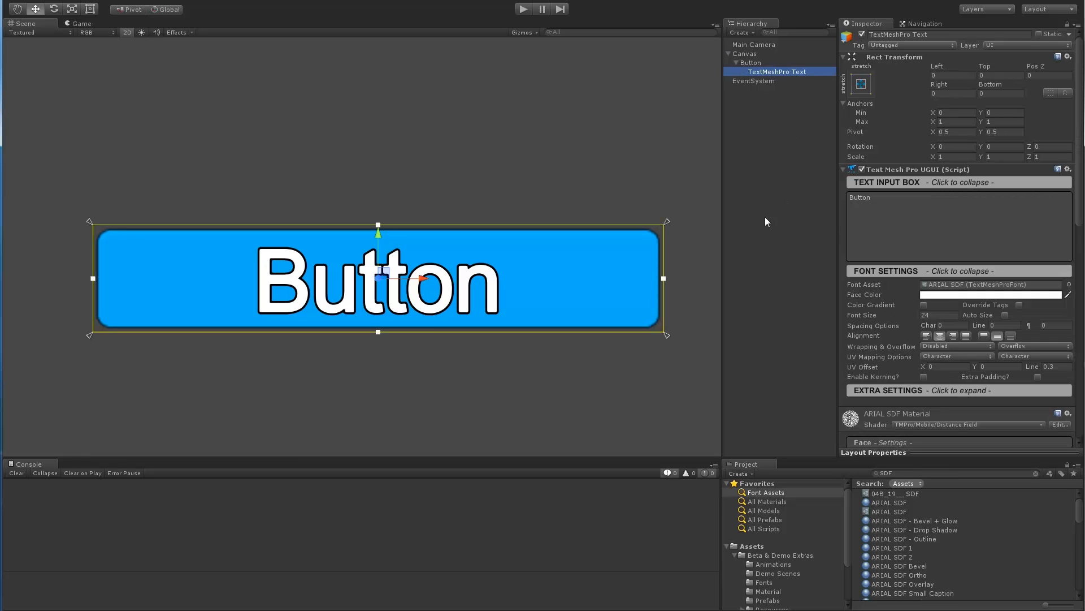
mouse_move(913, 326)
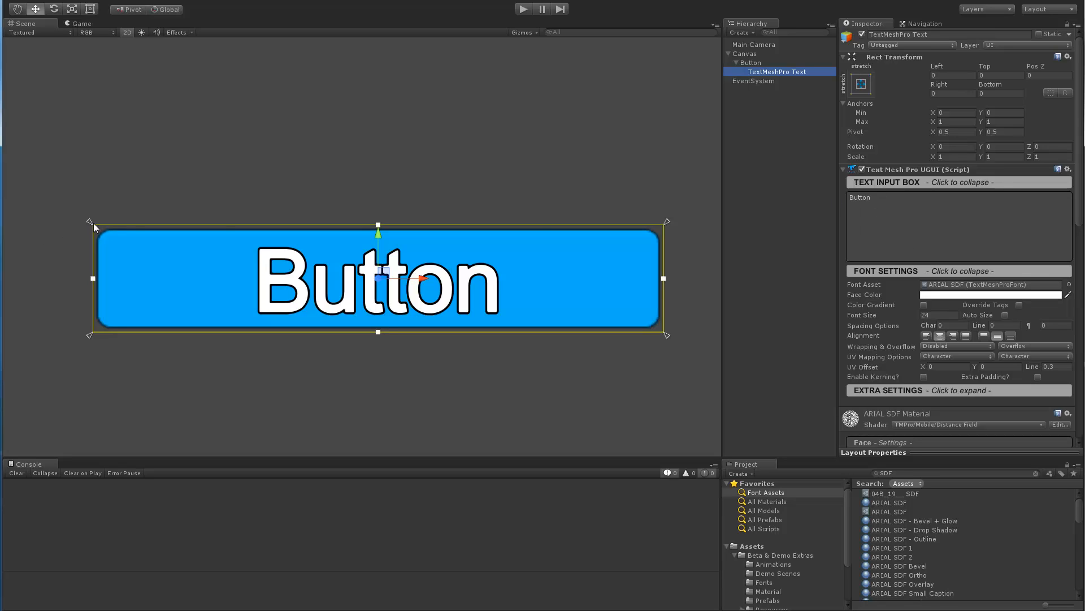
mouse_move(93, 302)
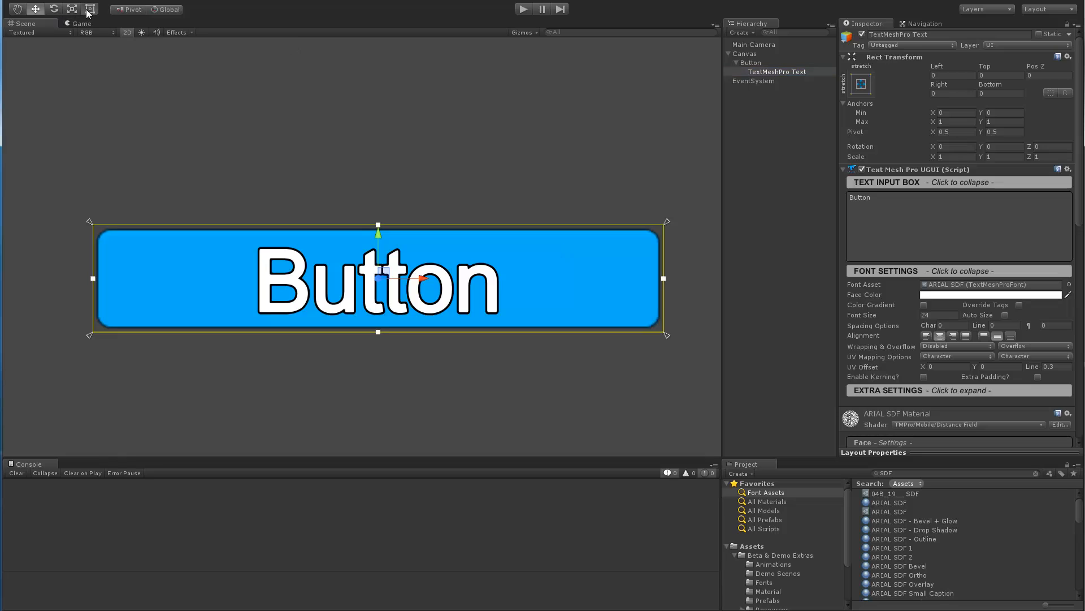
left_click(751, 62)
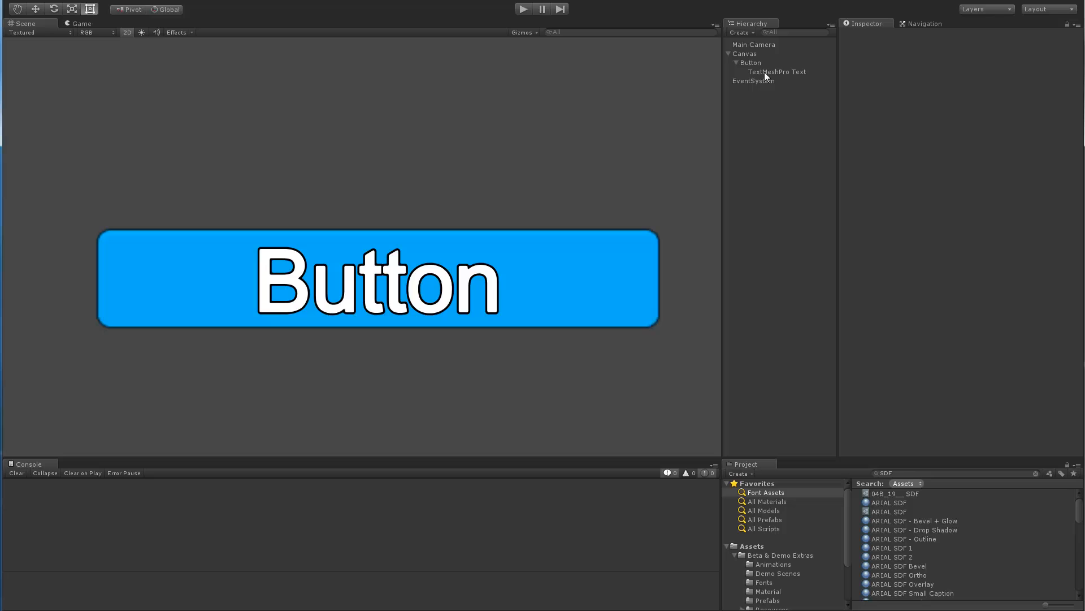
Resize the Button taller and narrower around its 'Button' label, then deselect.
left_click(749, 62)
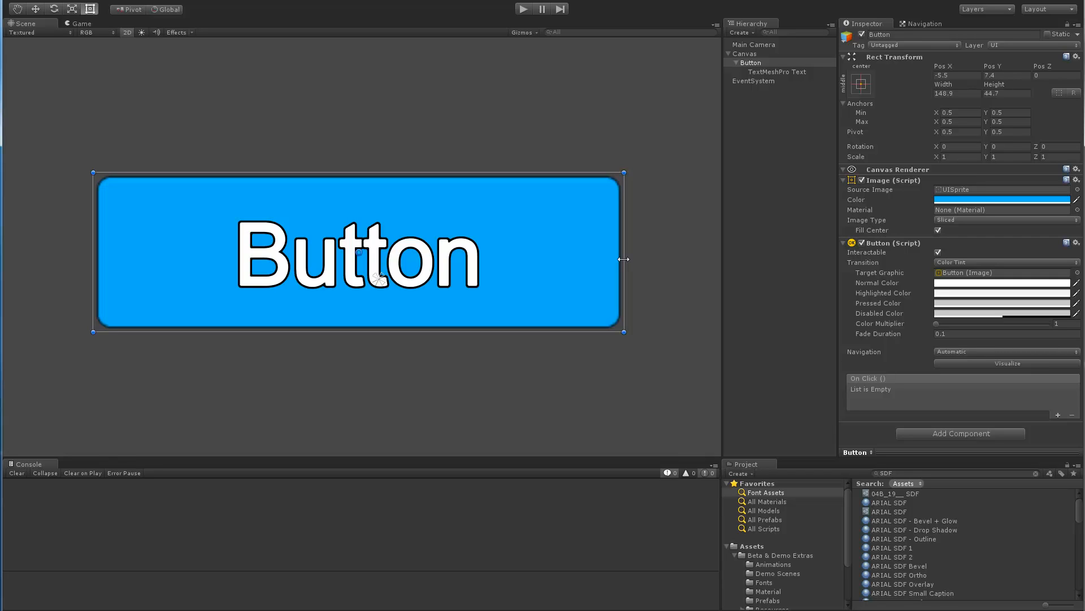
mouse_move(95, 354)
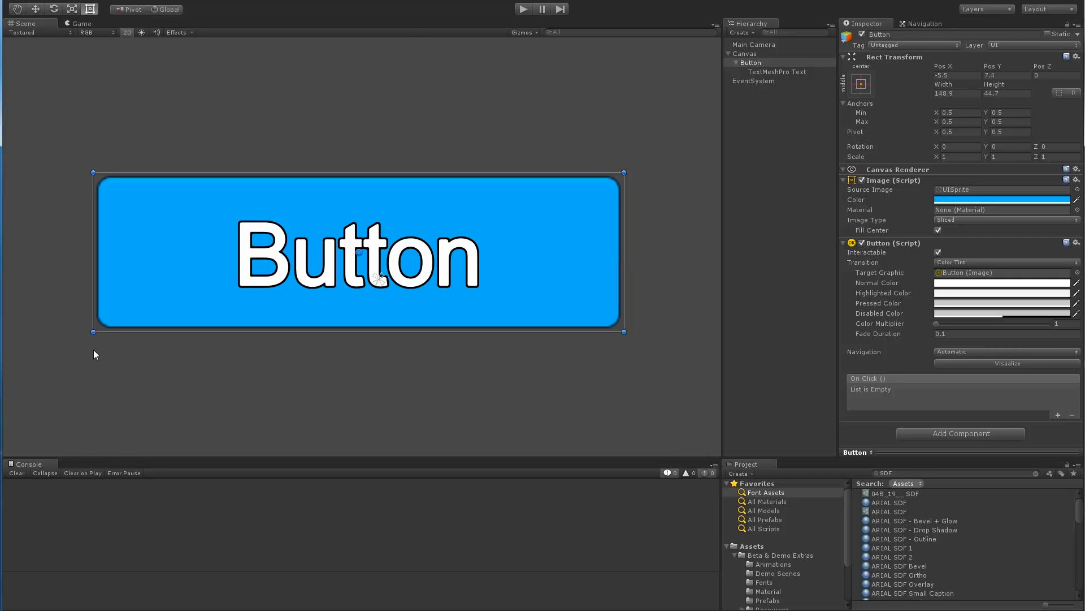
mouse_move(512, 354)
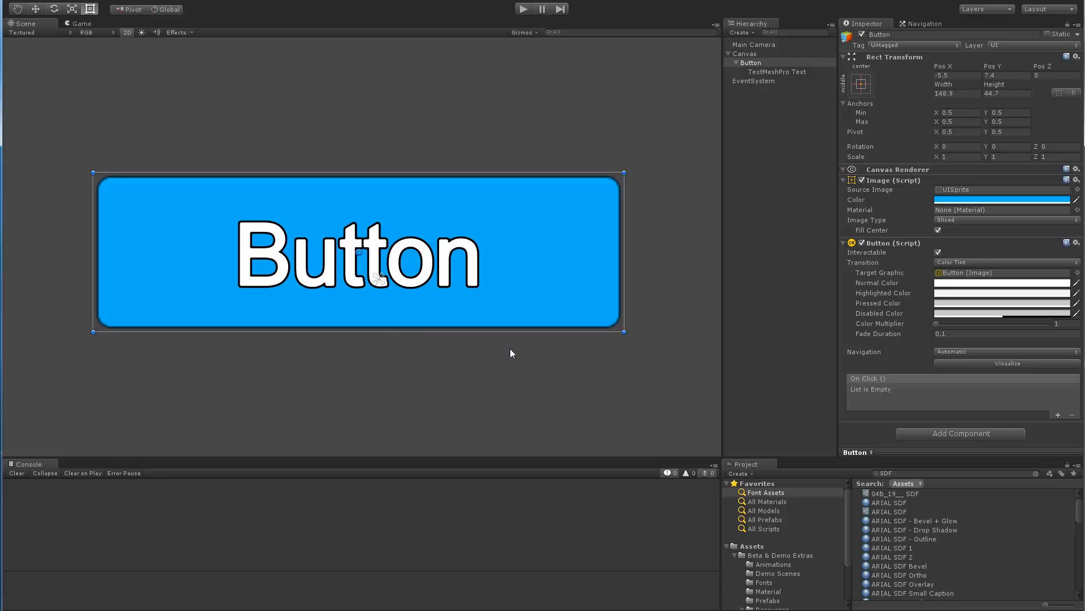
mouse_move(536, 337)
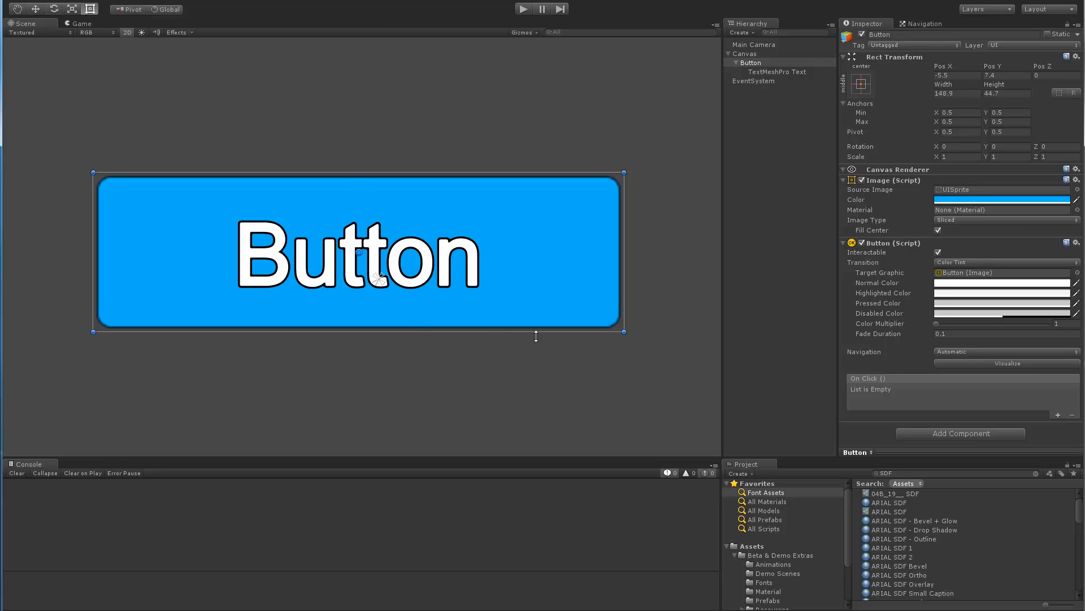
mouse_move(778, 182)
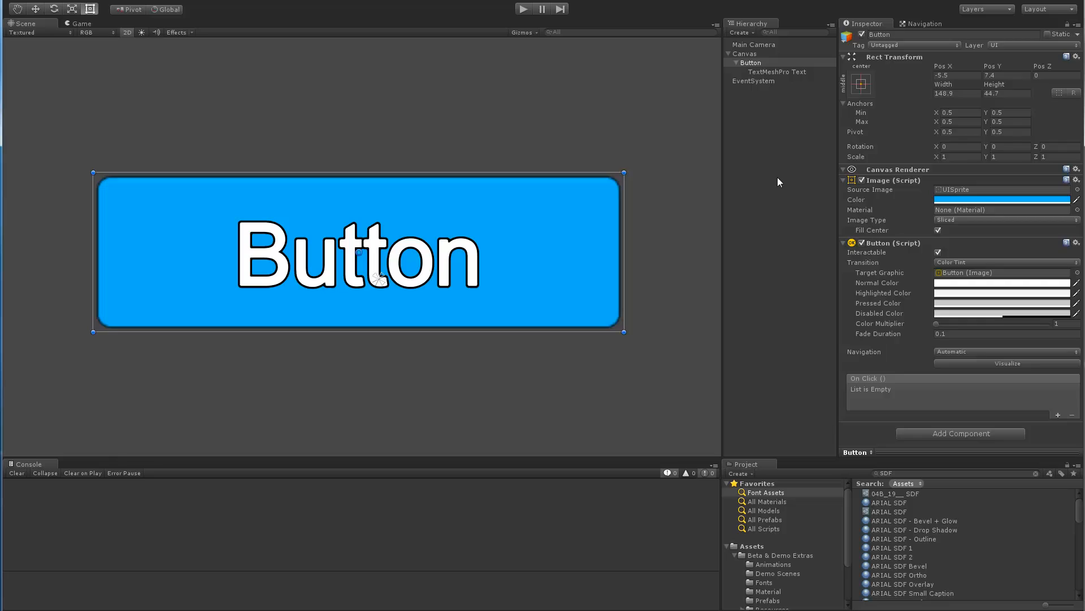
left_click(179, 142)
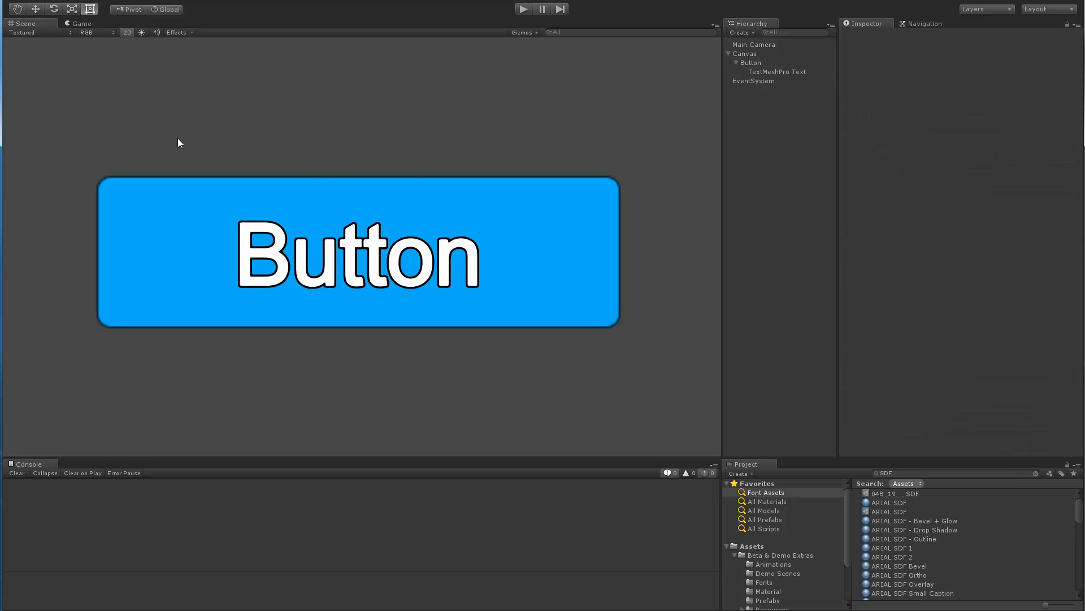
Add a UI Mask component to the Button and shift its text so it's partly clipped.
left_click(750, 62)
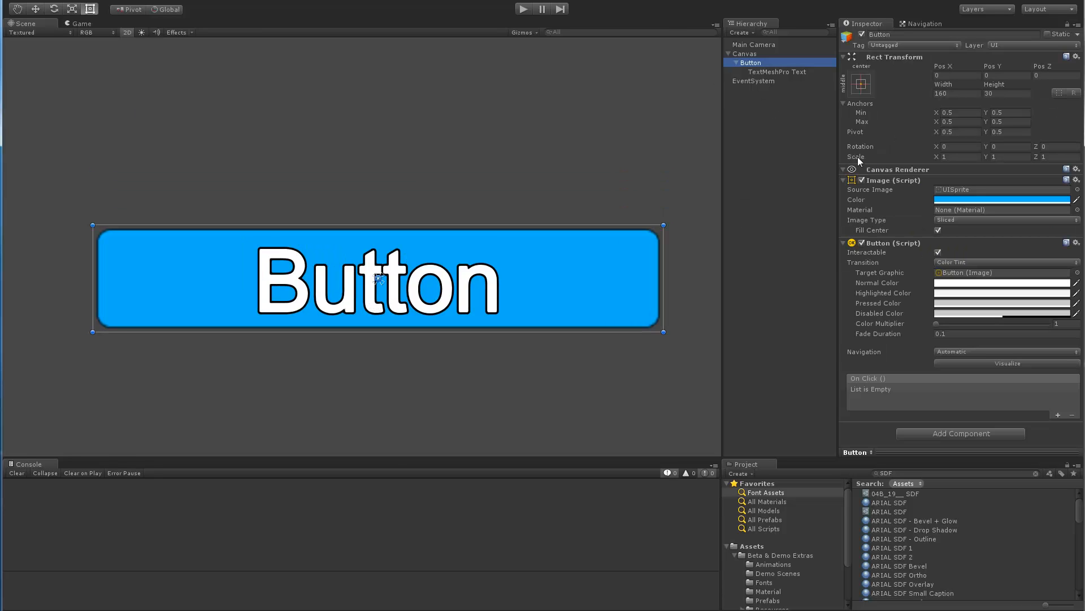
mouse_move(828, 471)
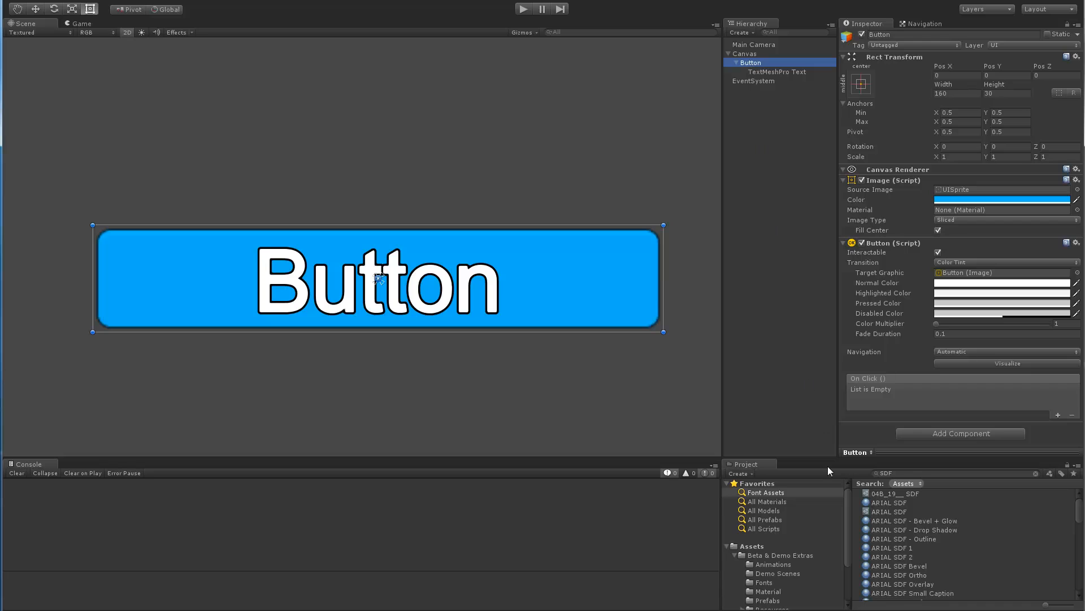
left_click(960, 432)
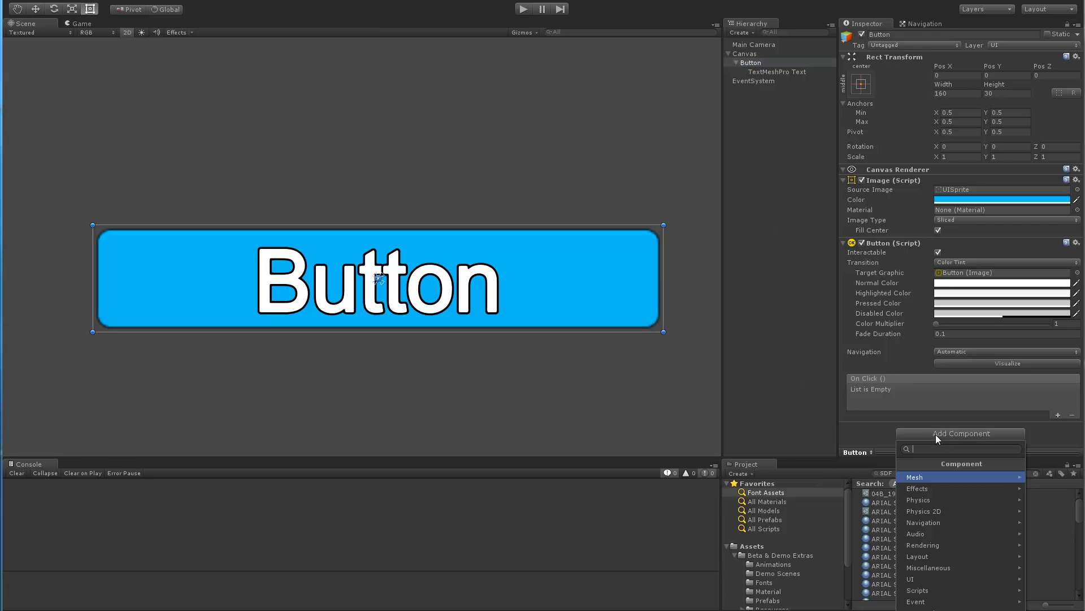
left_click(913, 578)
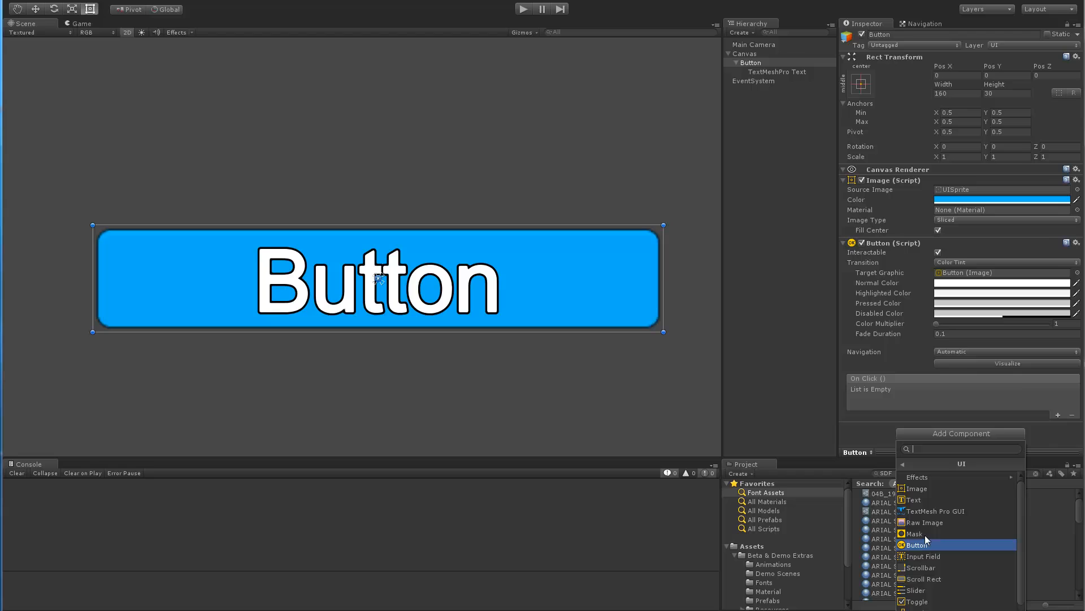
left_click(914, 533)
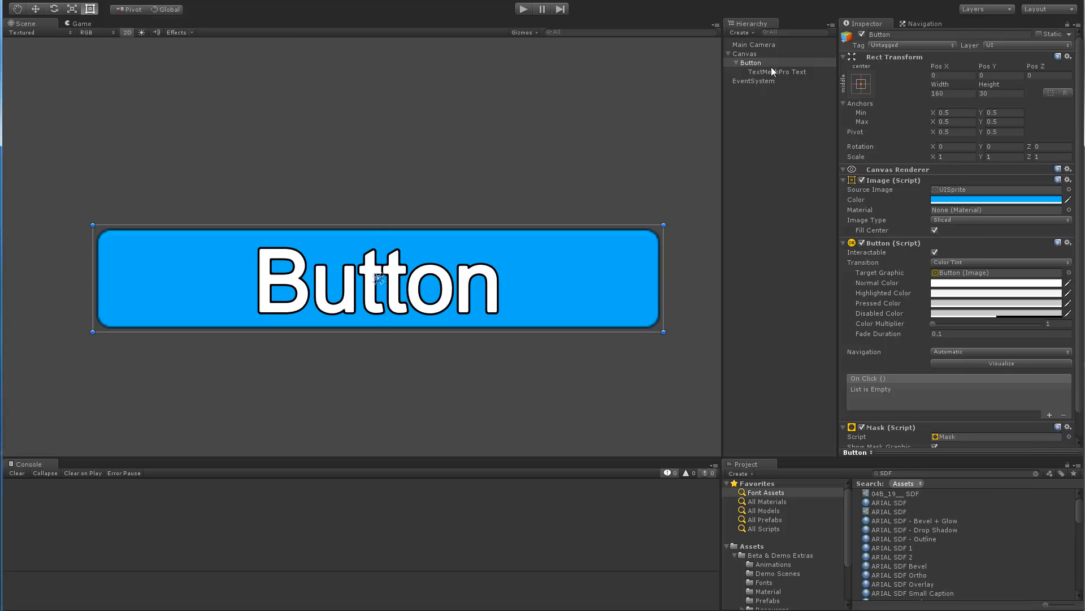
left_click(777, 72)
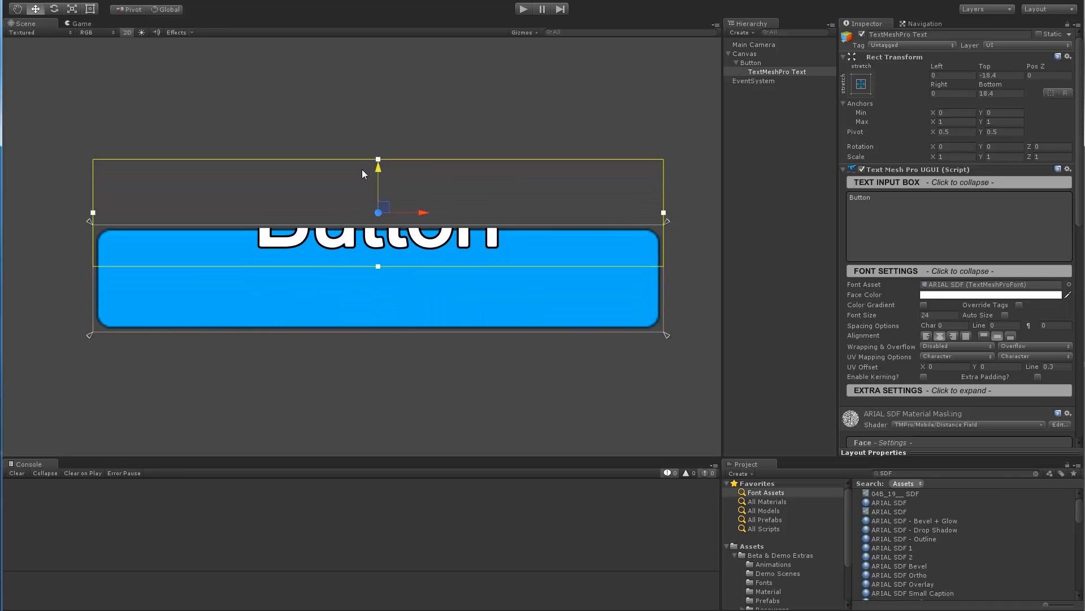
left_click_drag(377, 161, 377, 183)
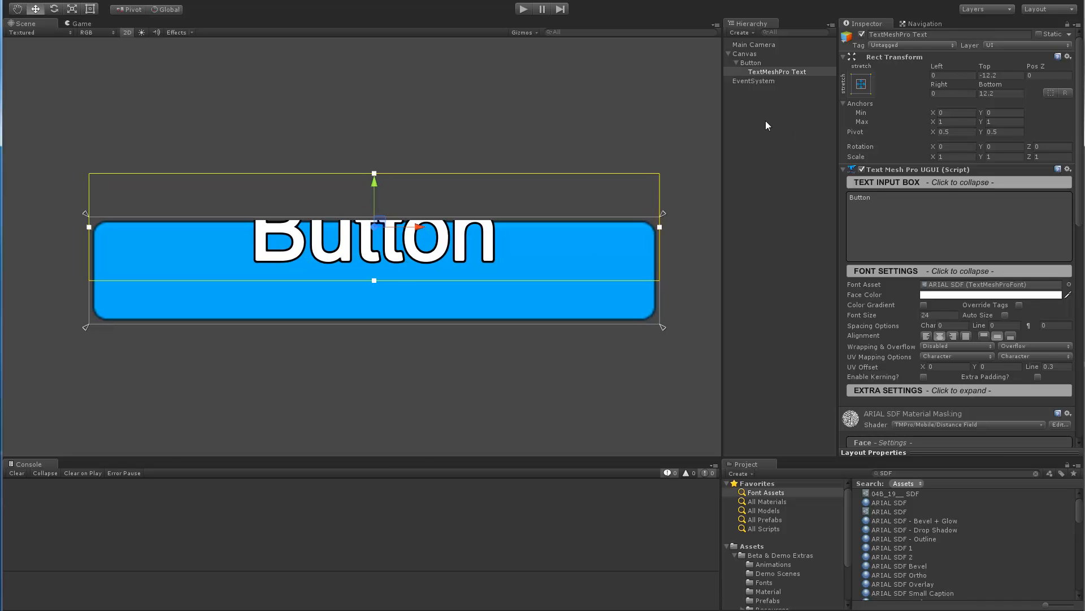
Scroll through the text material's face, outline, underlay and stencil settings.
scroll("down", 3)
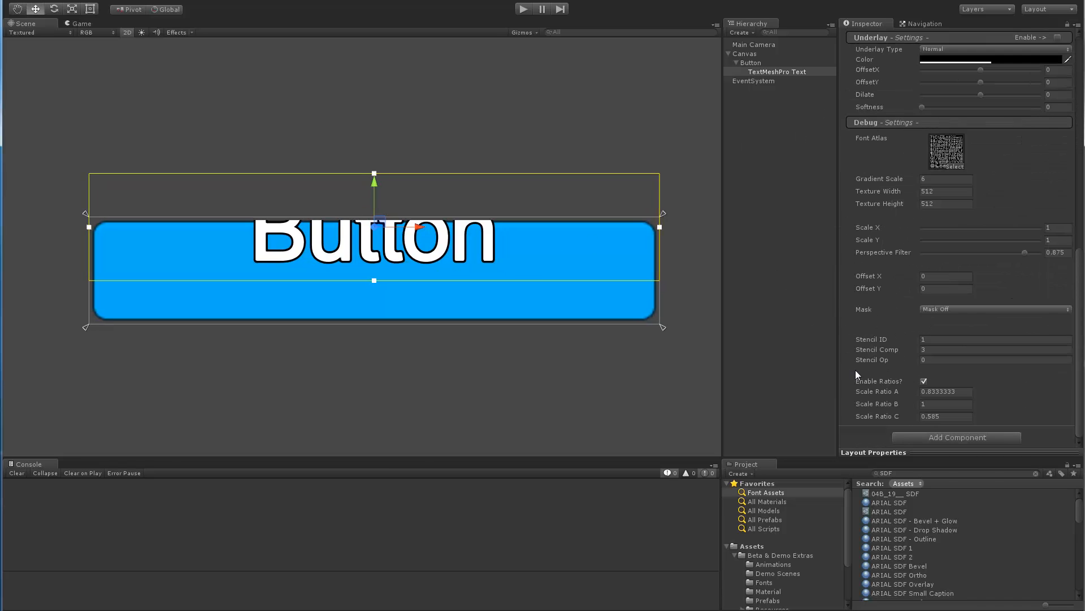
mouse_move(884, 364)
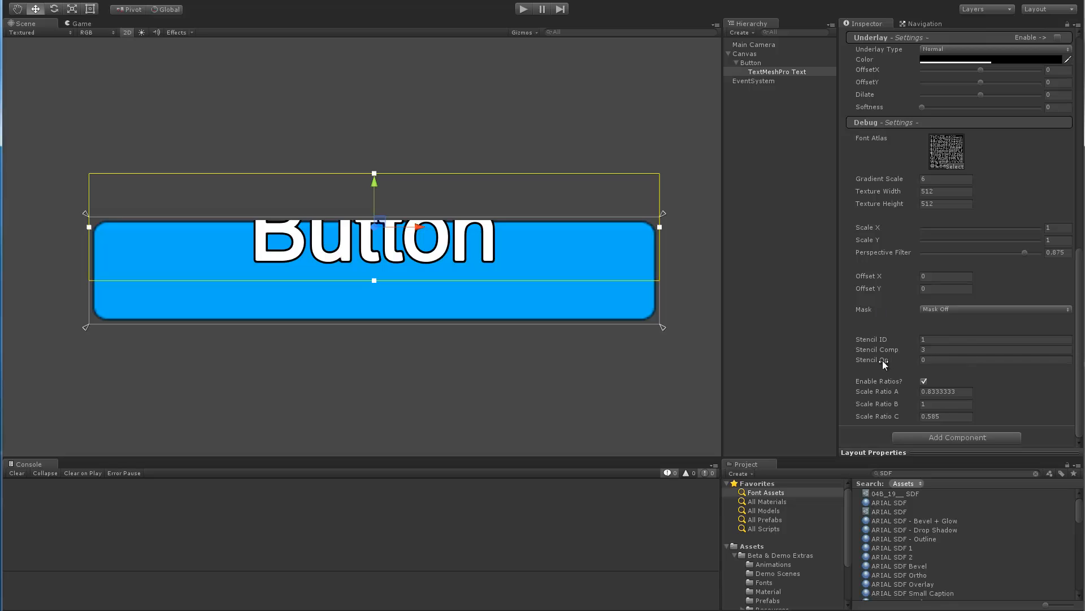
mouse_move(952, 312)
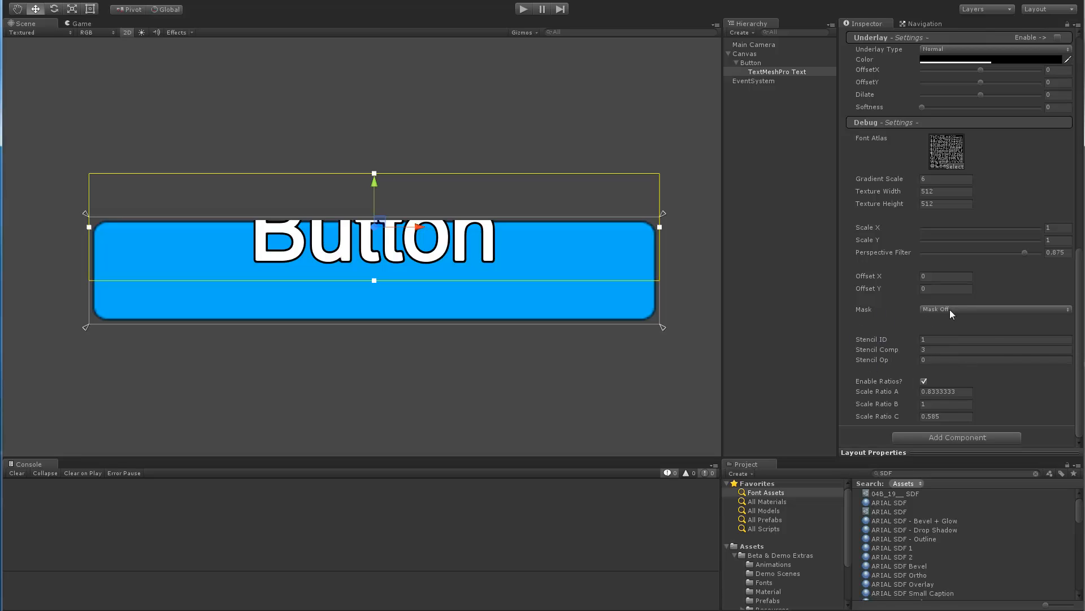
mouse_move(869, 370)
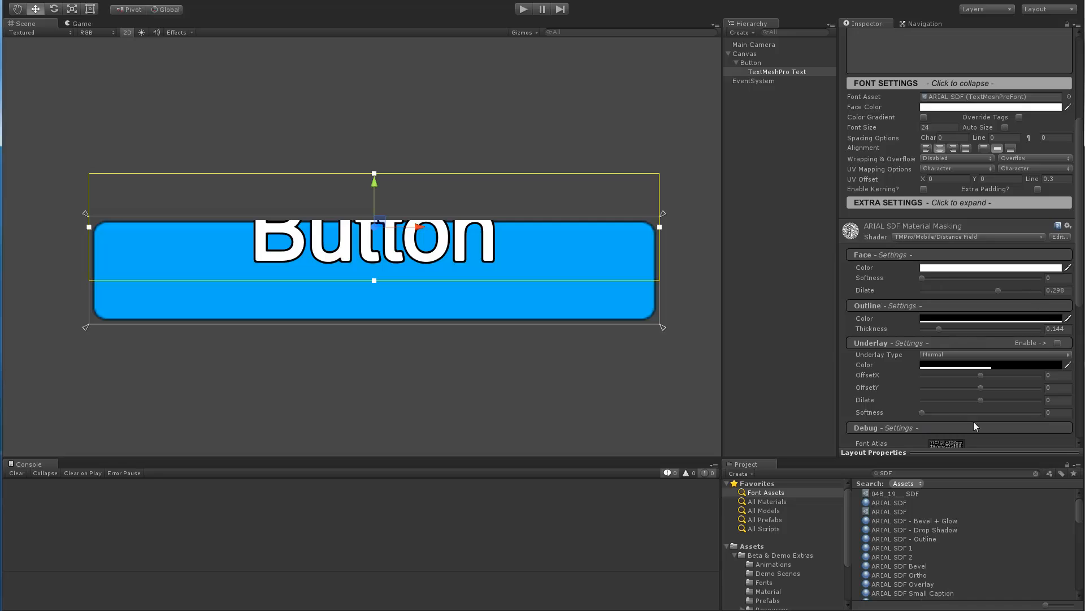
mouse_move(959, 308)
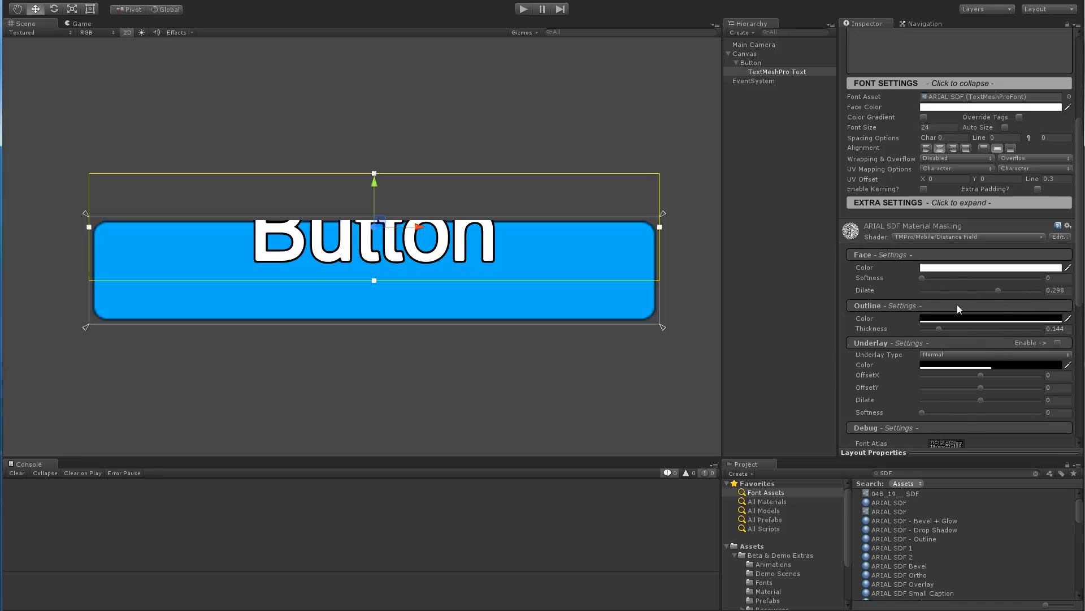
mouse_move(926, 298)
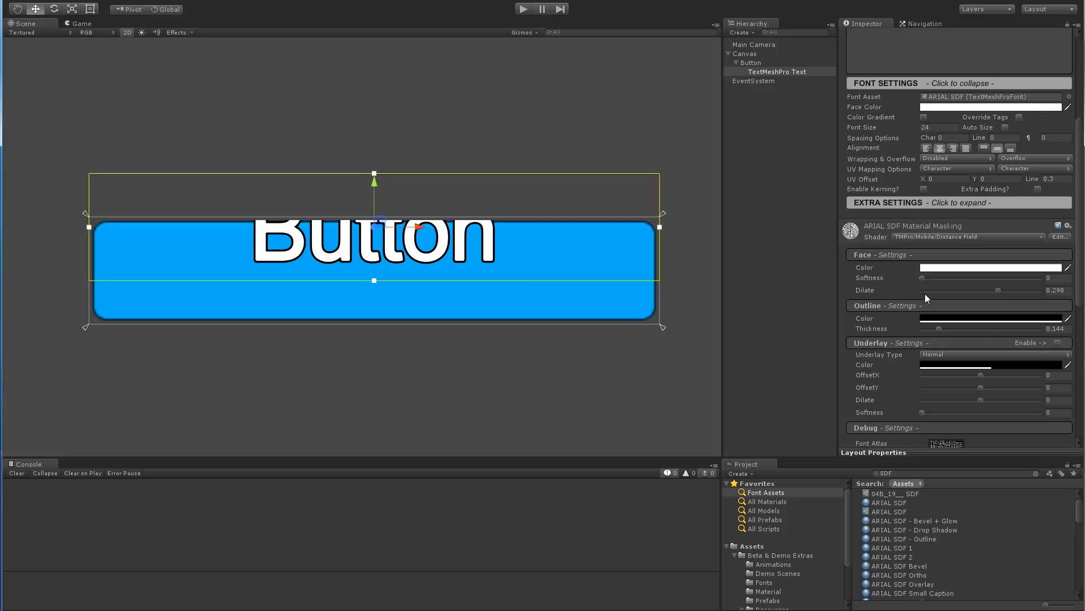
mouse_move(441, 90)
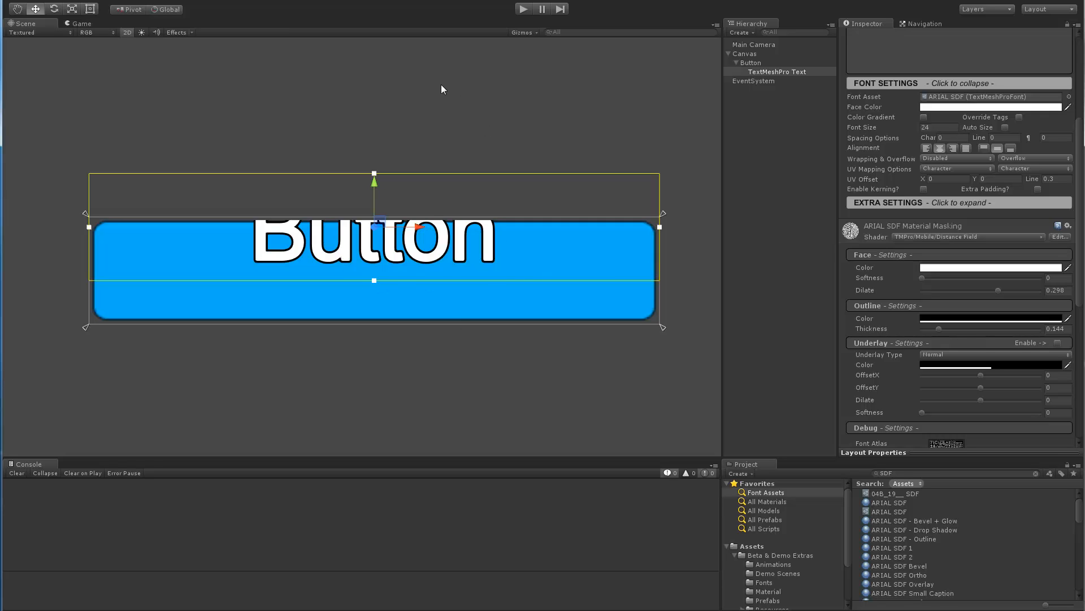
mouse_move(511, 290)
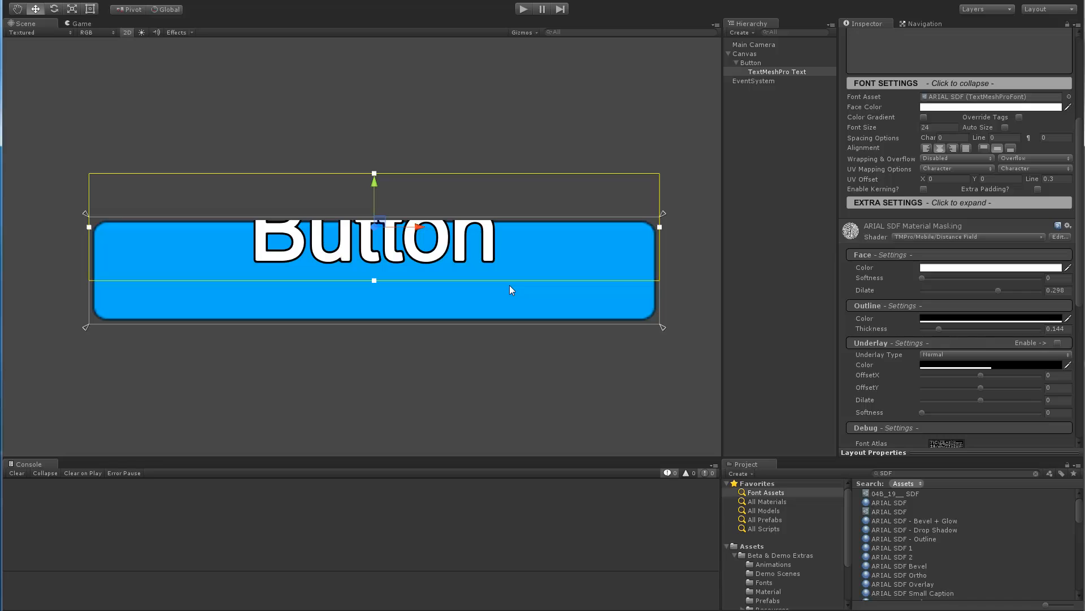
Duplicate the Button with Ctrl+D and move the original above the copy.
left_click(750, 62)
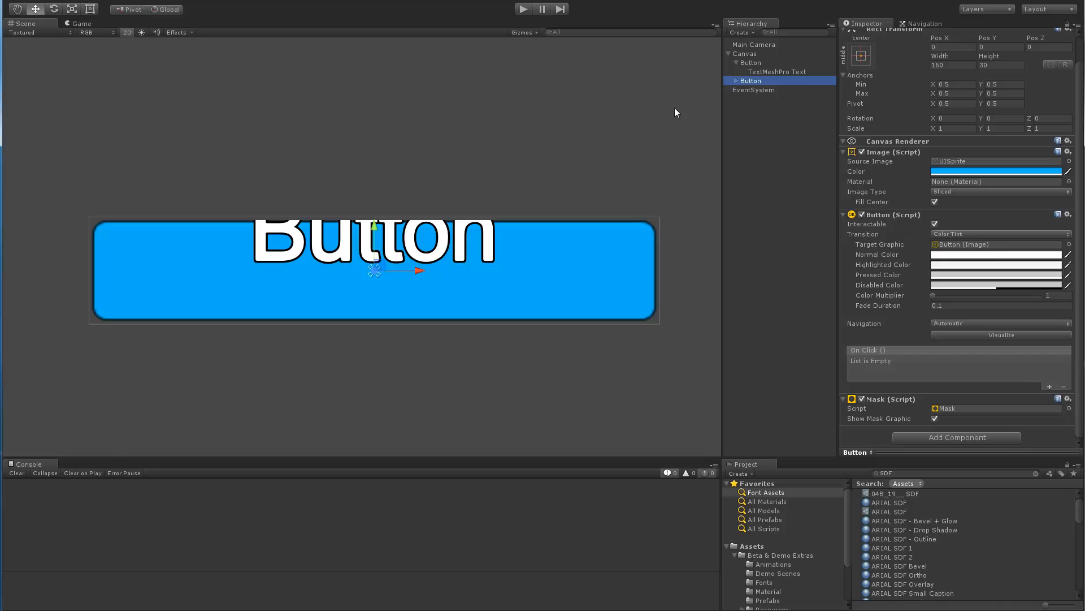
left_click(728, 80)
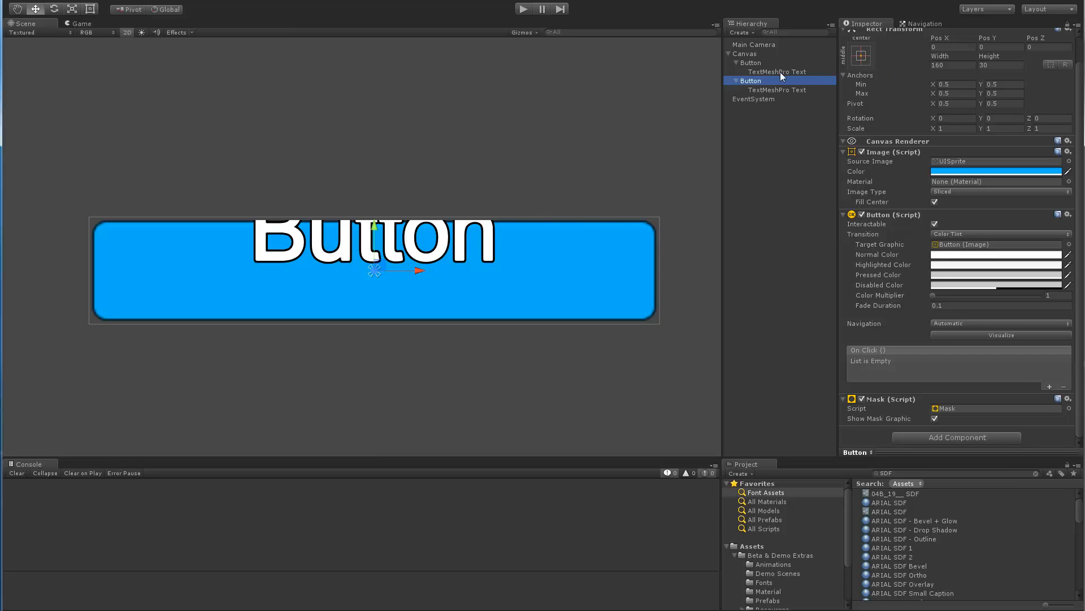
left_click(750, 62)
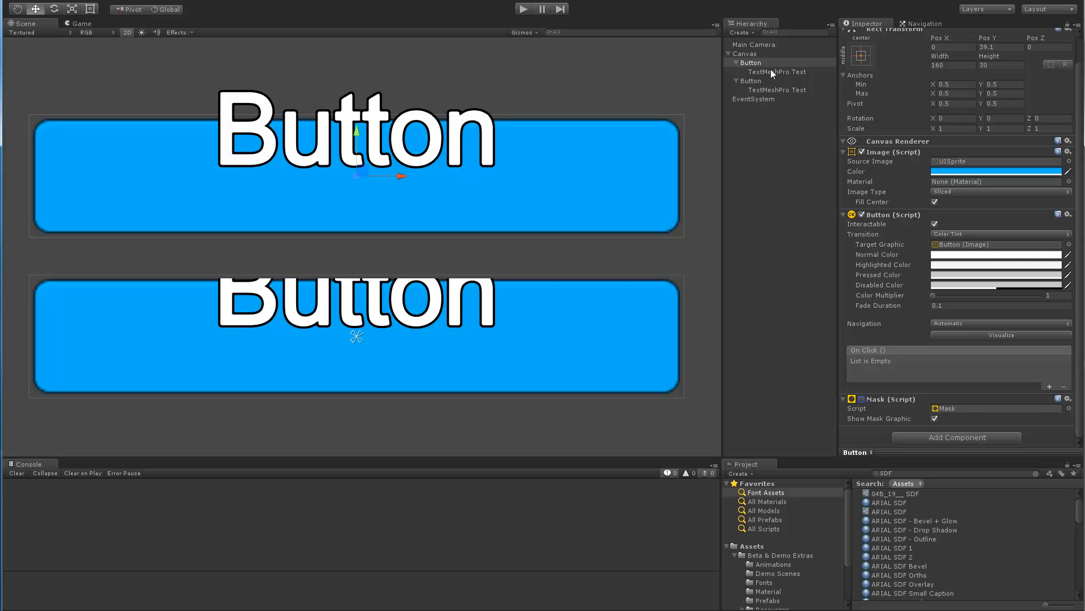
left_click(777, 71)
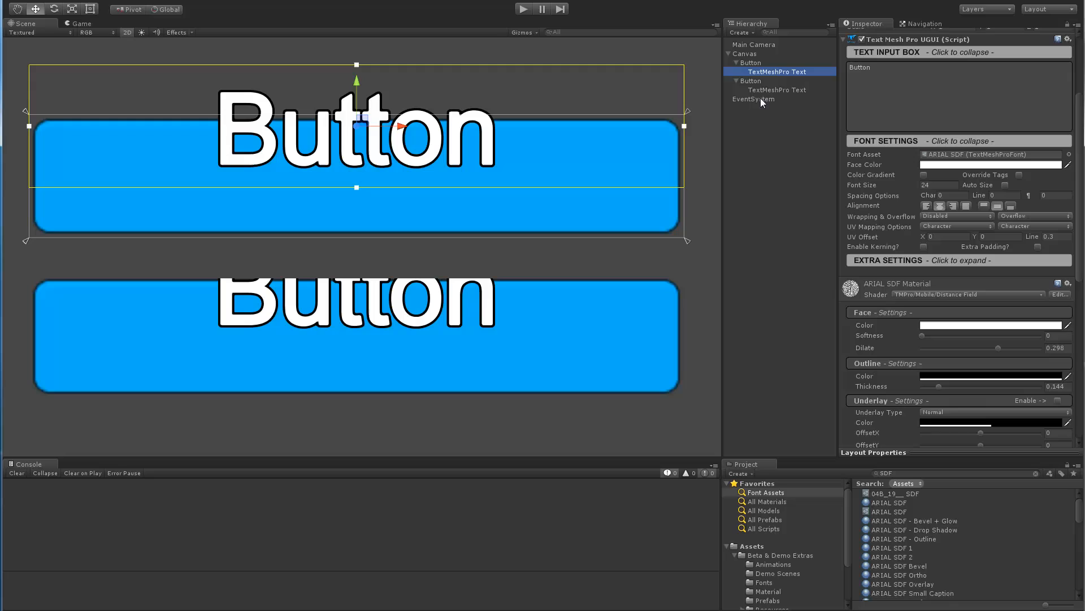
Select the bottom button's TextMeshPro text to view its masking font material.
left_click(777, 90)
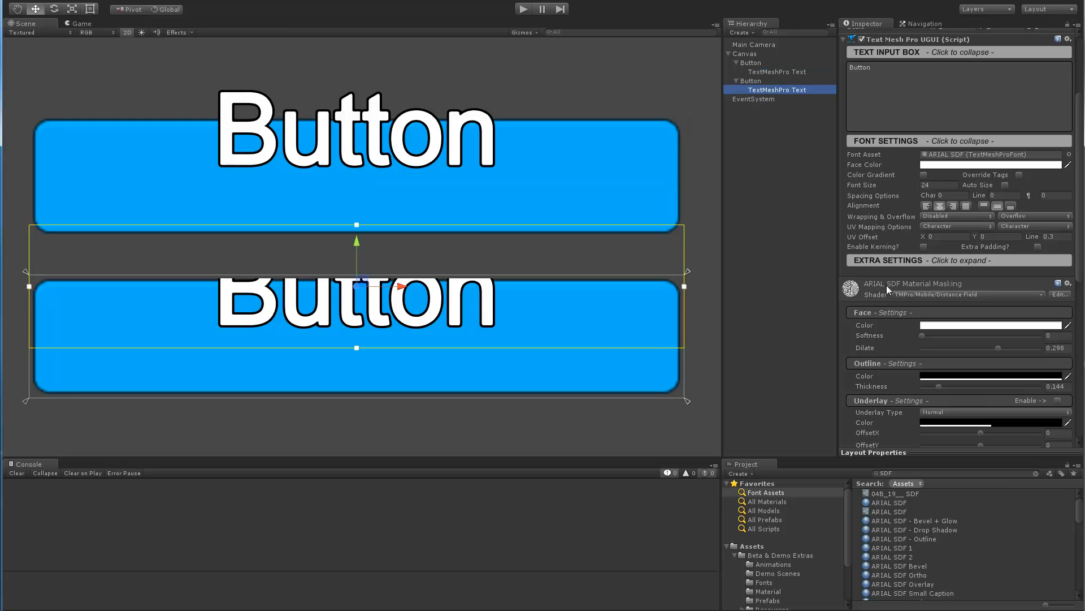
mouse_move(924, 289)
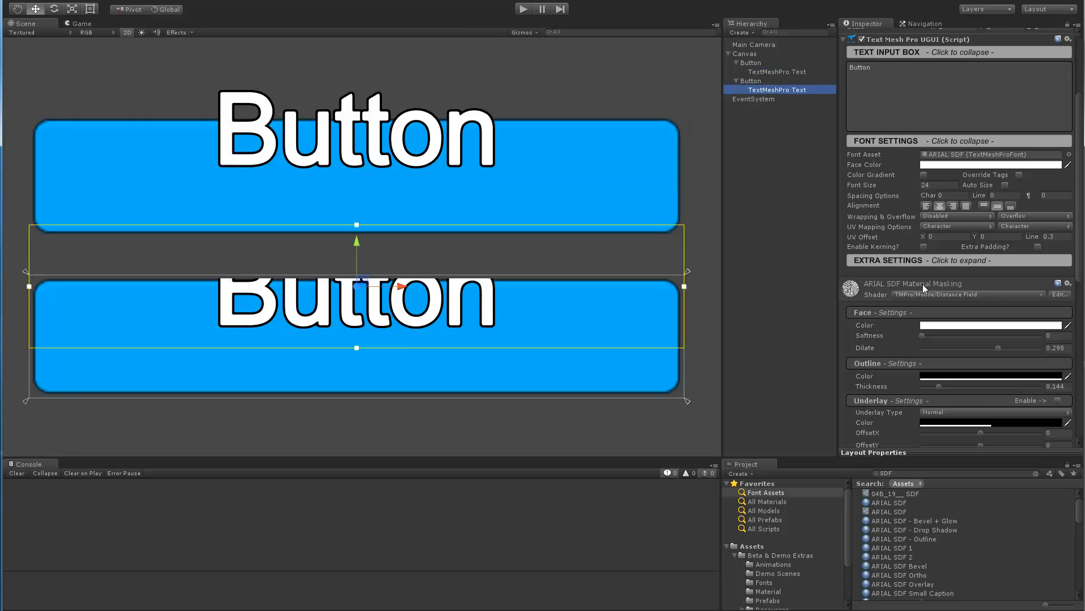
mouse_move(918, 314)
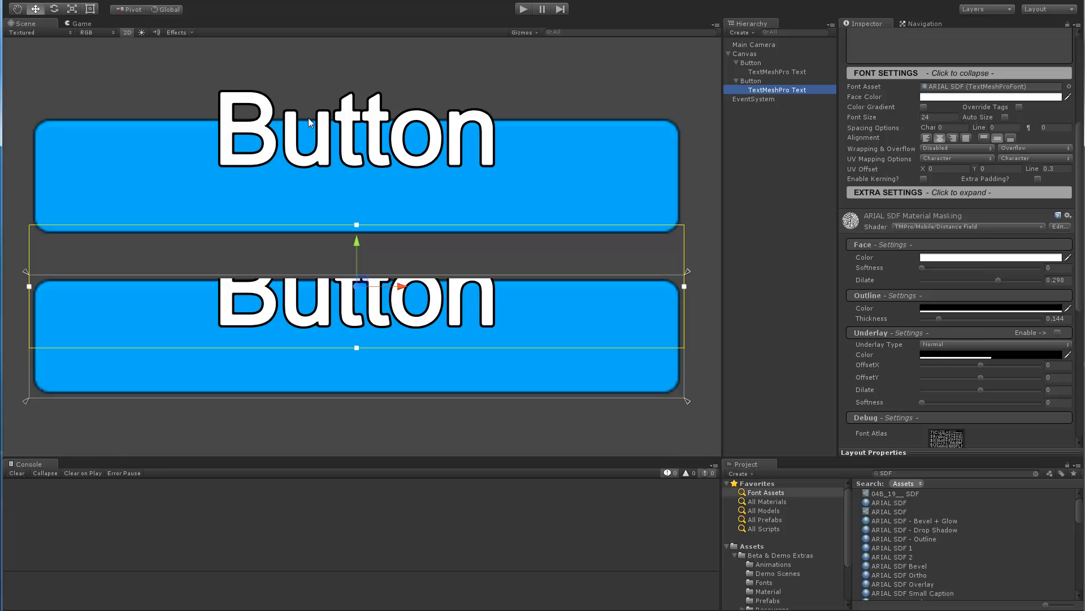
mouse_move(329, 361)
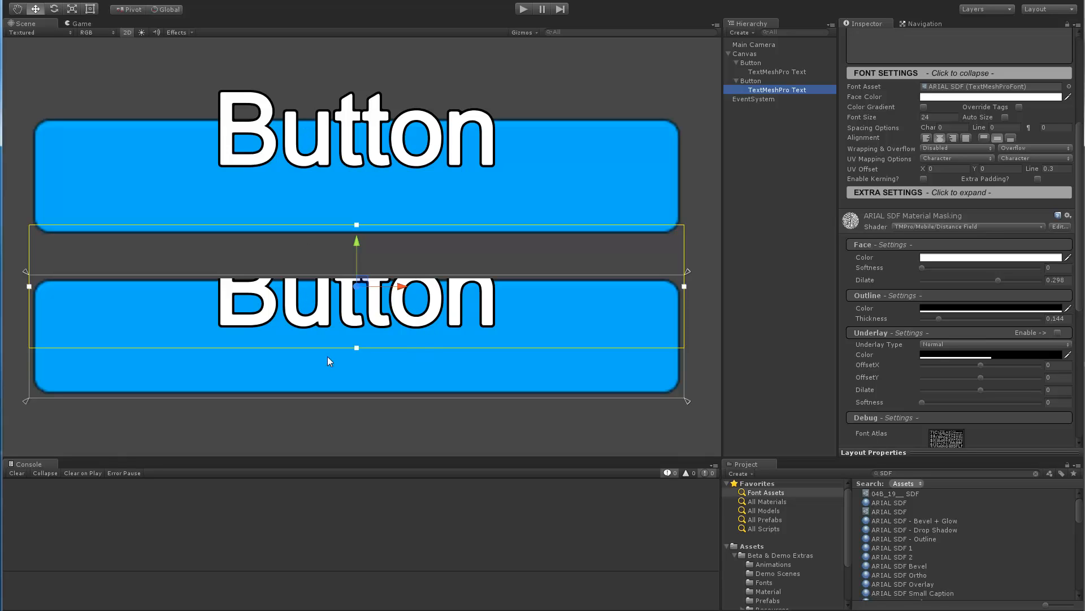
mouse_move(911, 238)
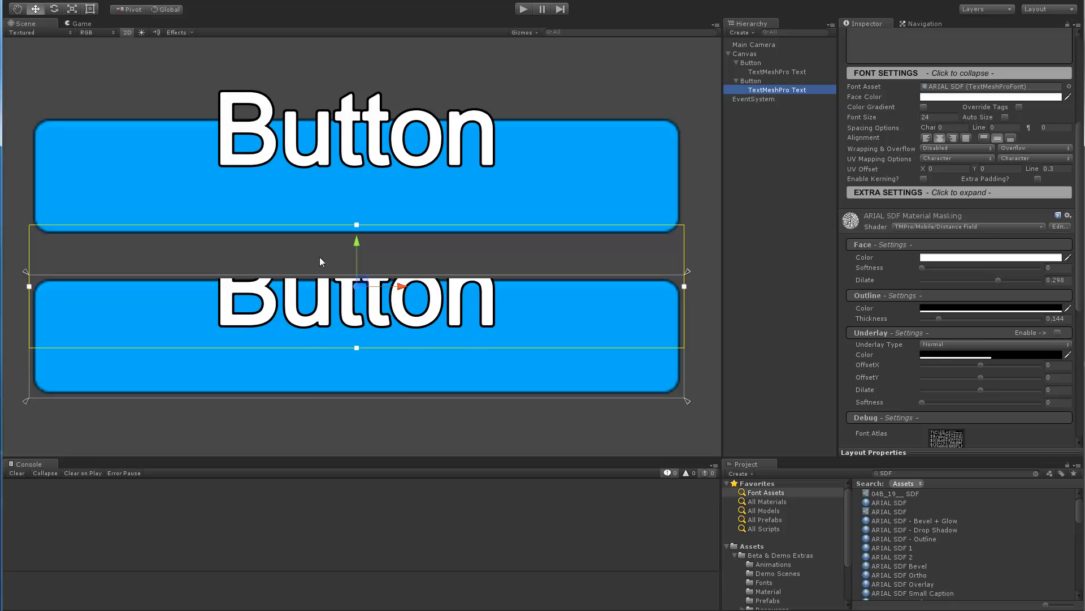
mouse_move(392, 93)
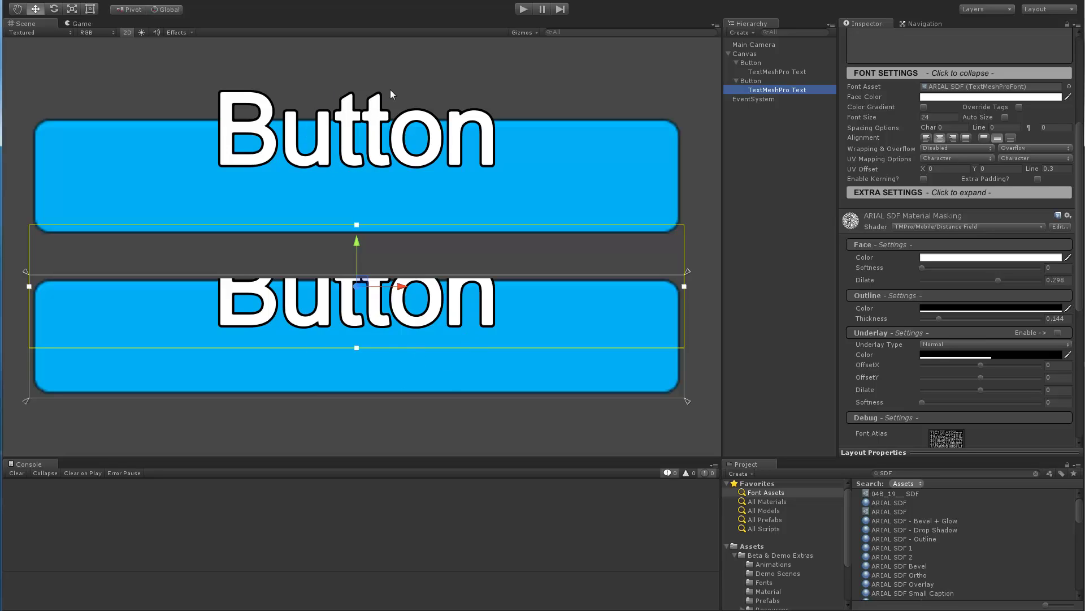
mouse_move(431, 125)
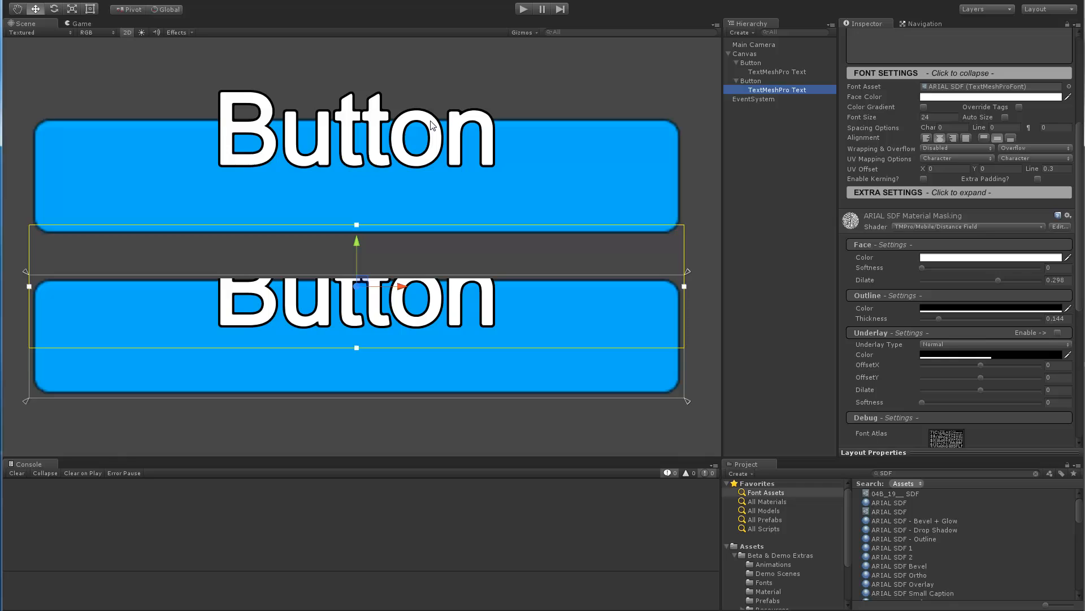
mouse_move(759, 287)
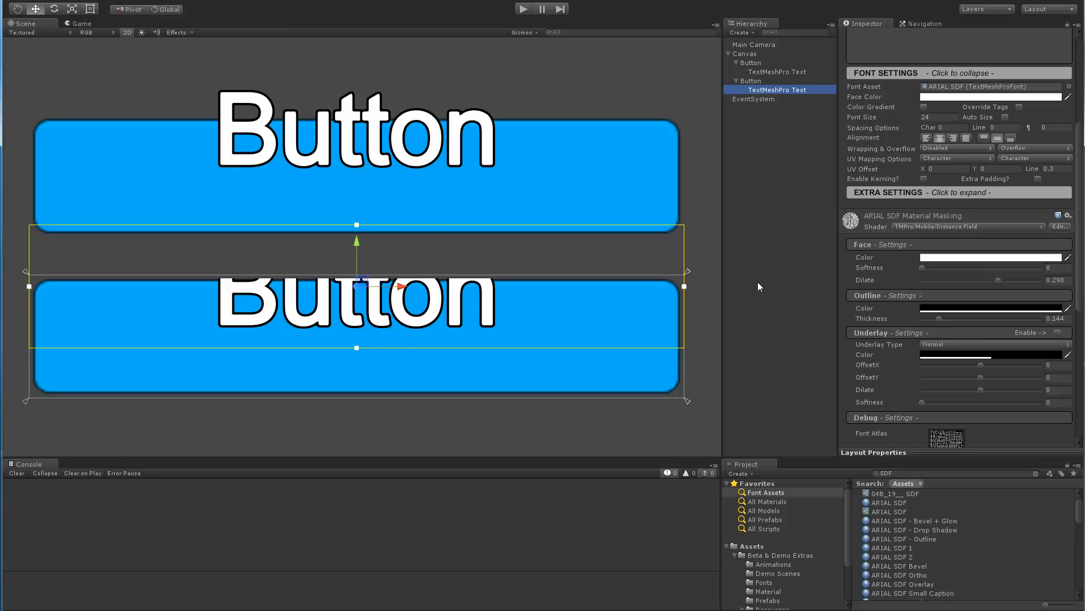
mouse_move(810, 232)
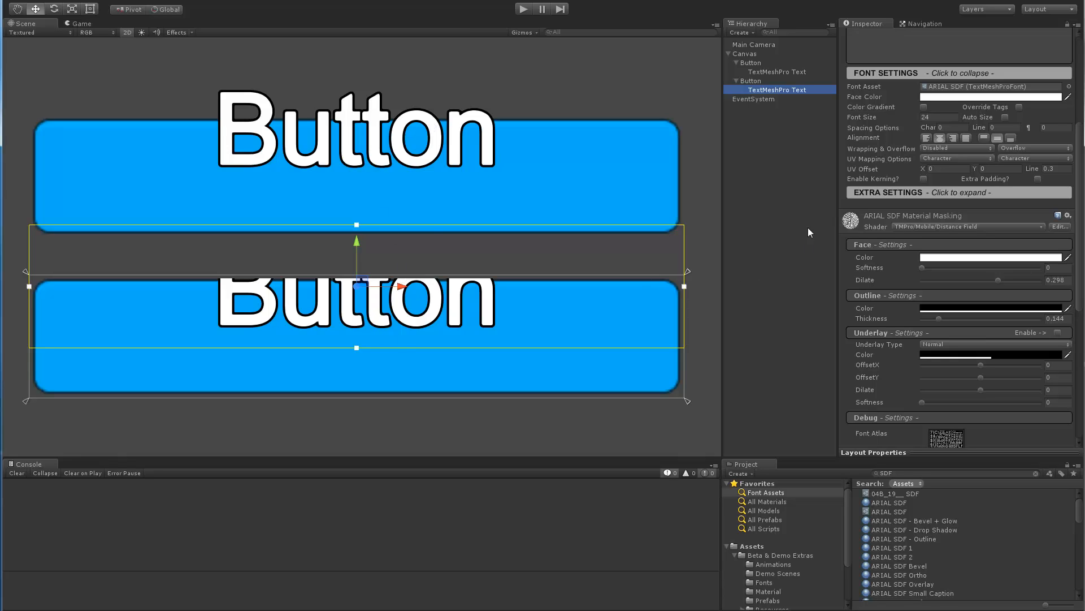
mouse_move(780, 141)
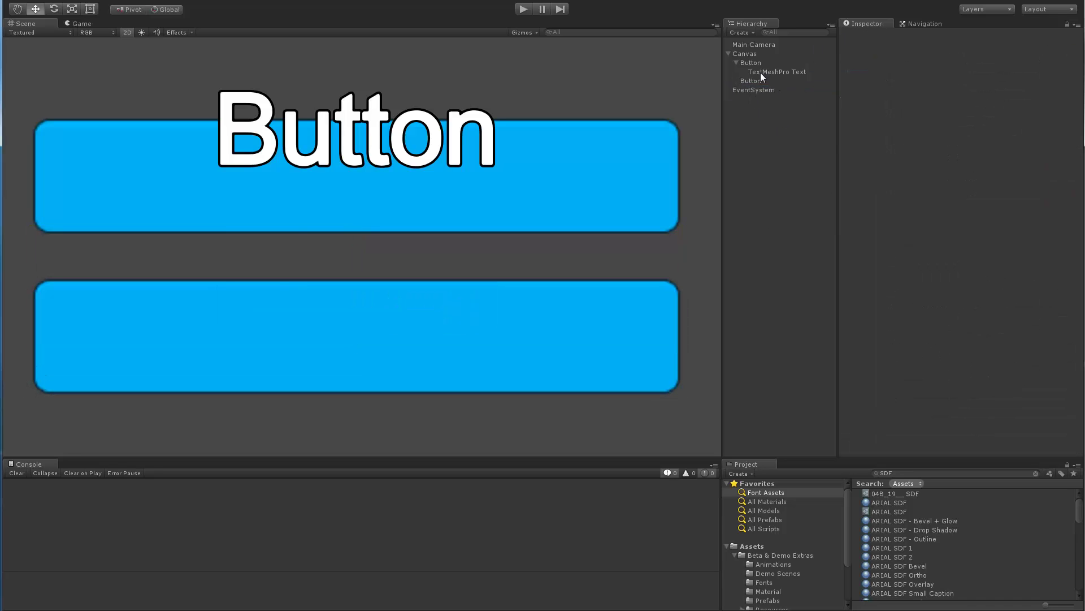
Remove the duplicate button and both text labels, then preview the lone Button in Game view.
left_click(736, 63)
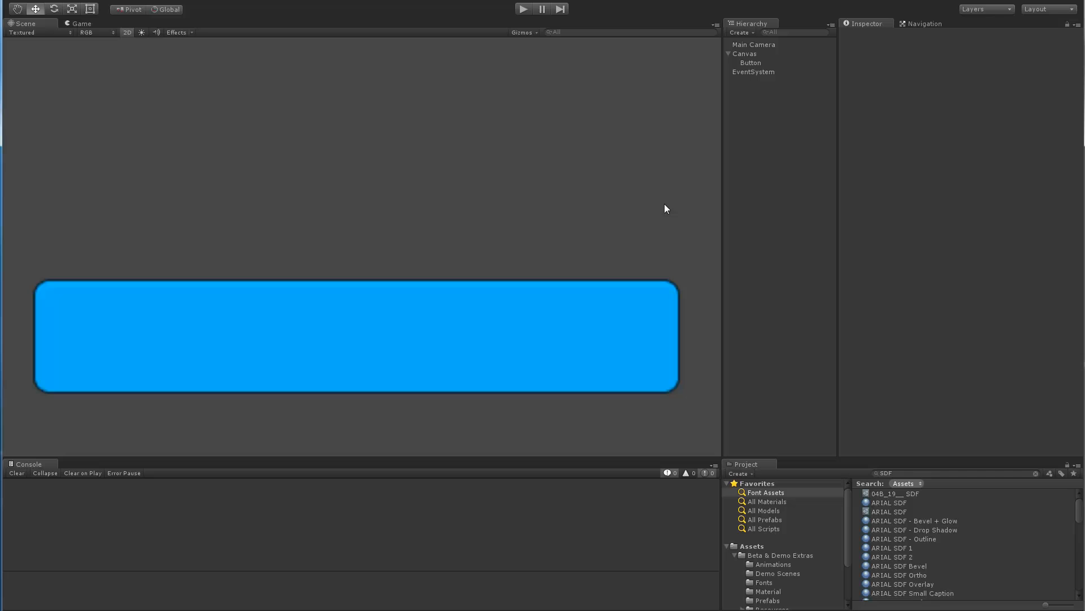
left_click(751, 63)
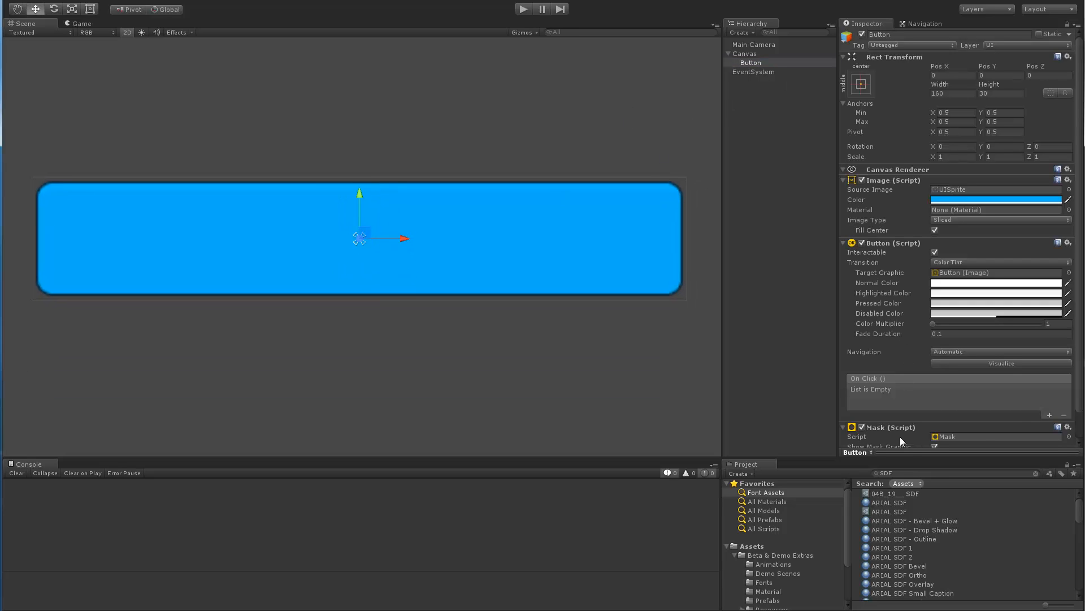
left_click(84, 22)
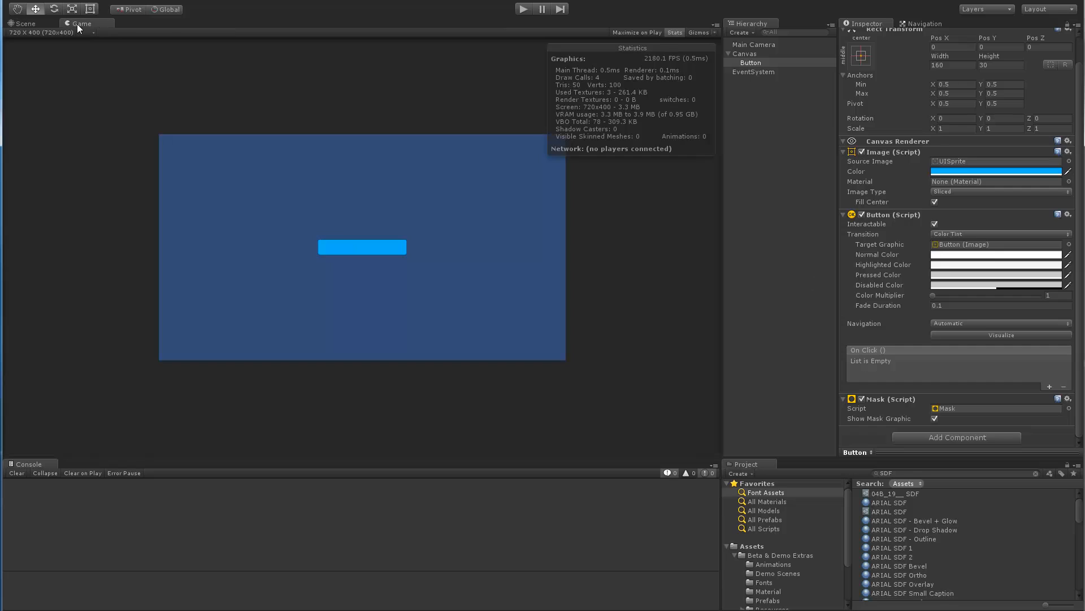
mouse_move(459, 299)
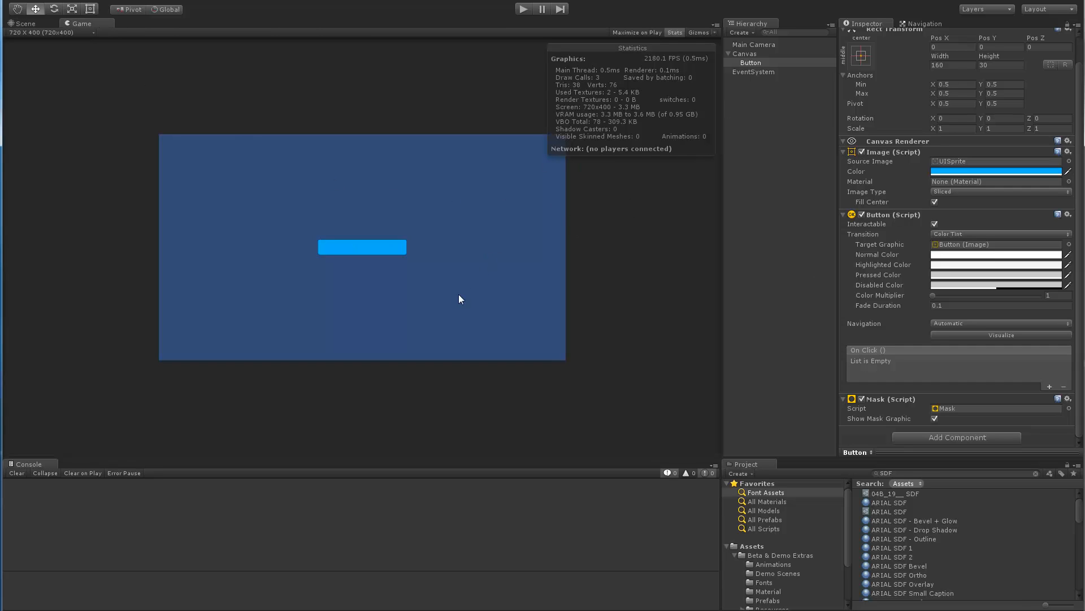
mouse_move(597, 87)
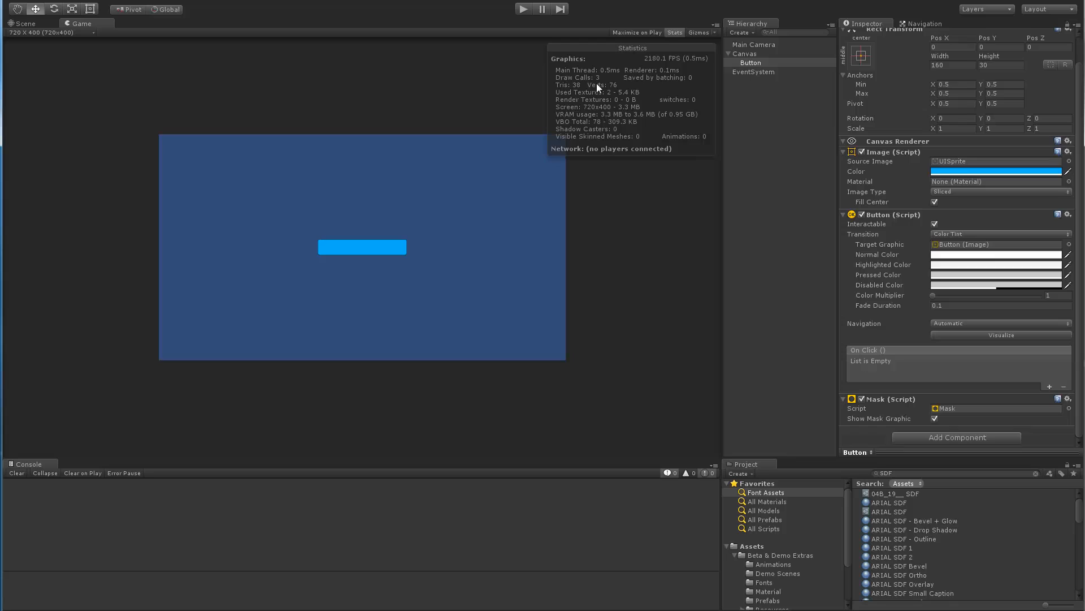
mouse_move(470, 247)
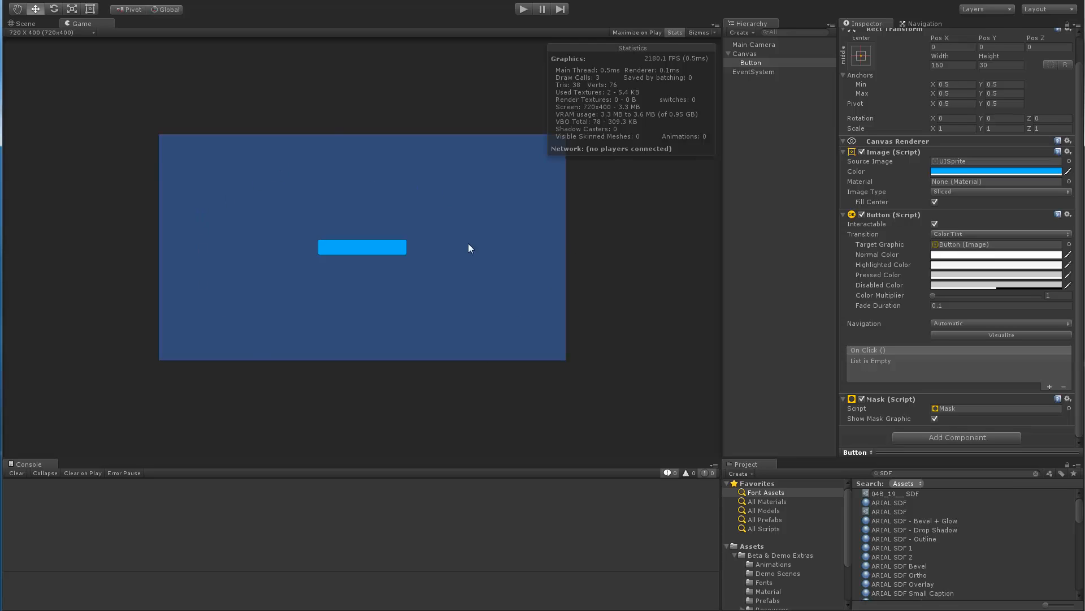
mouse_move(78, 246)
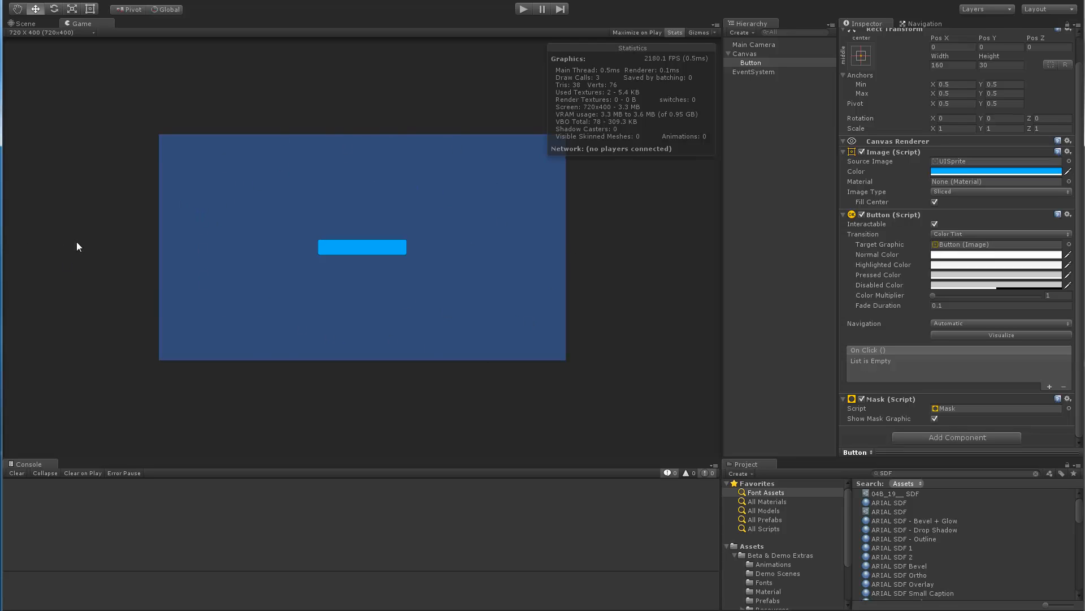
mouse_move(354, 250)
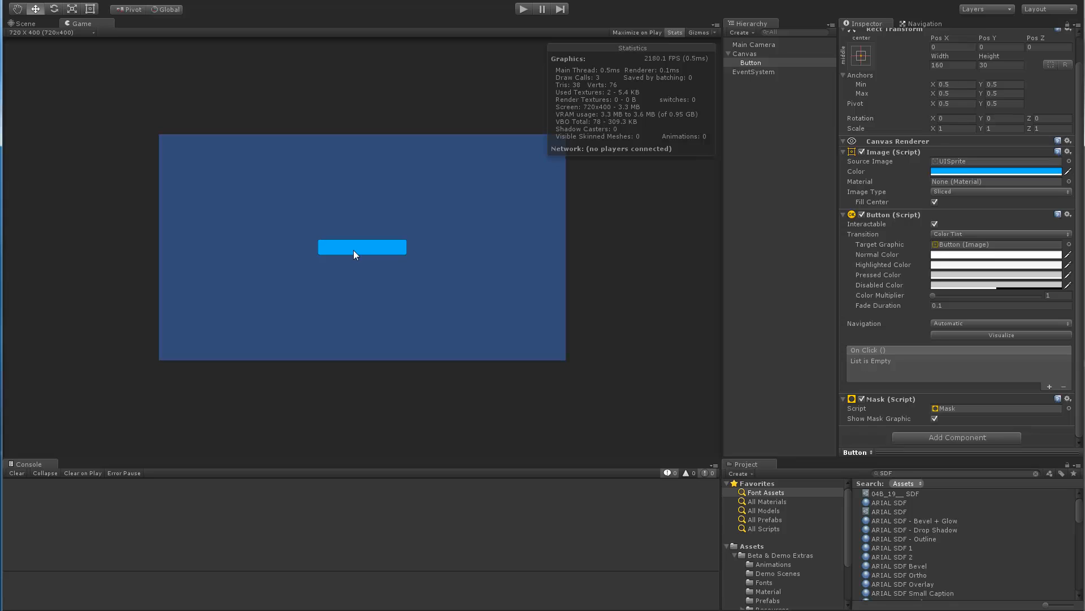
mouse_move(410, 228)
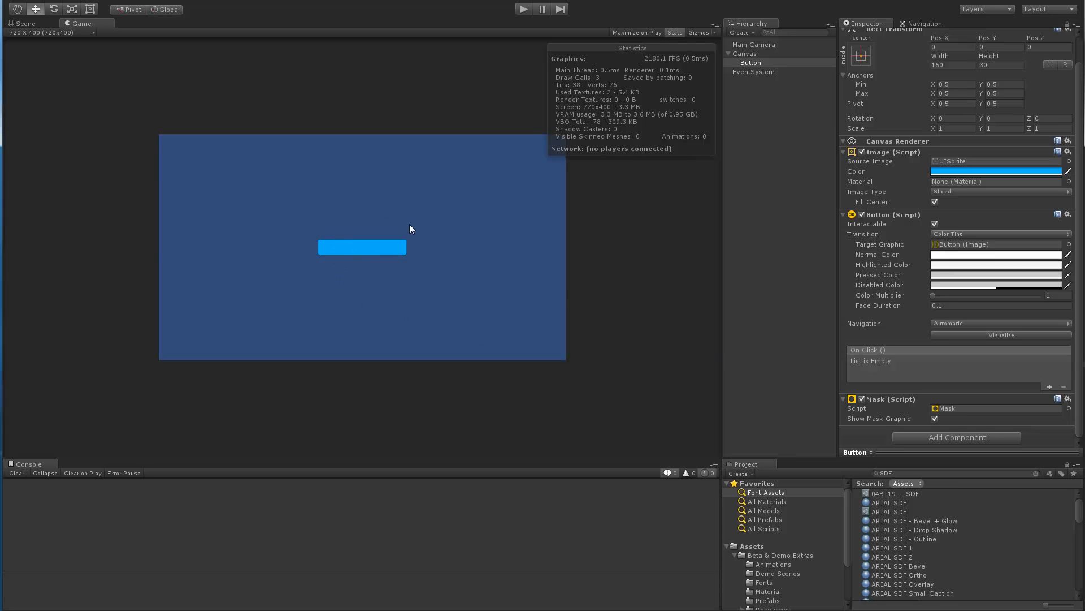
mouse_move(322, 232)
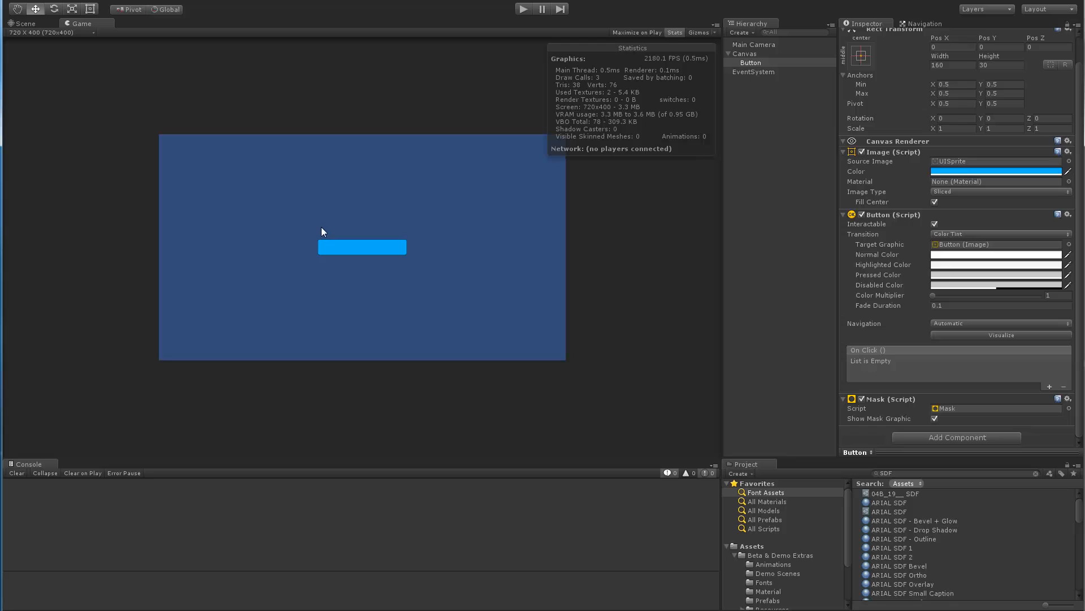
mouse_move(801, 405)
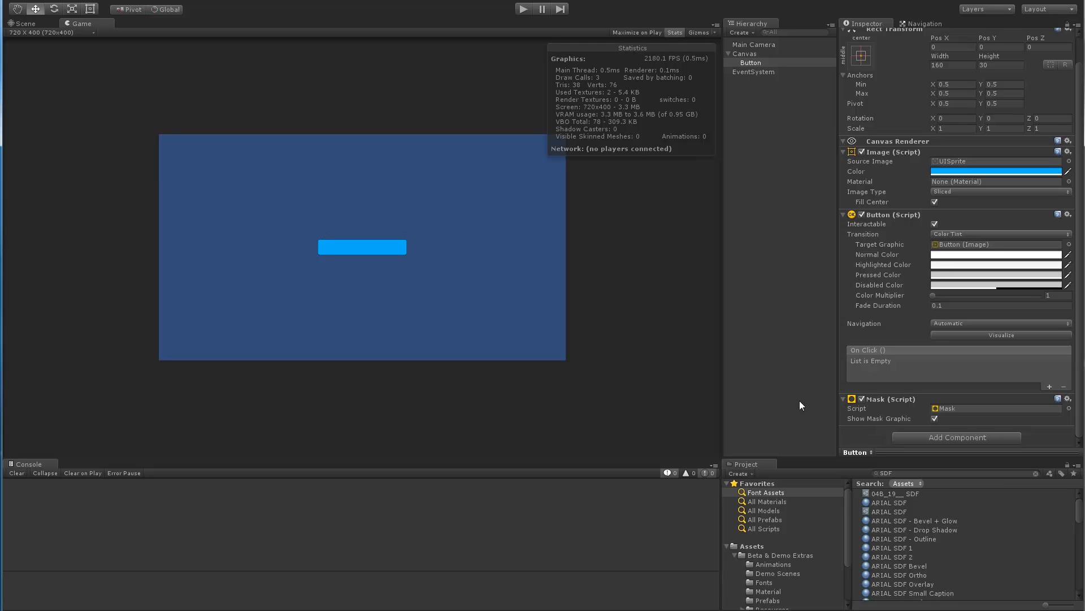
mouse_move(243, 262)
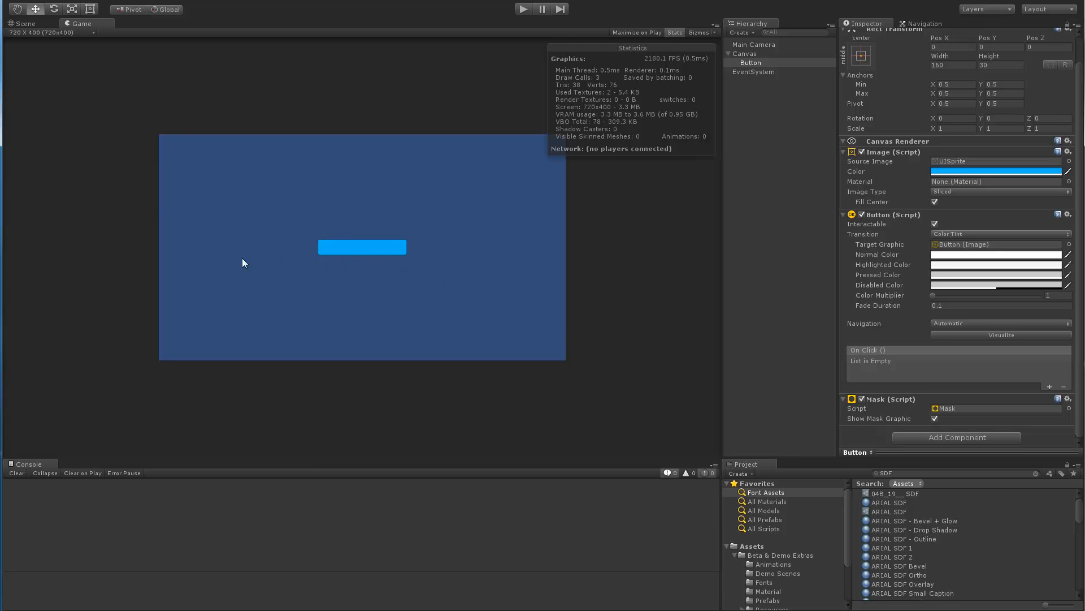
mouse_move(481, 249)
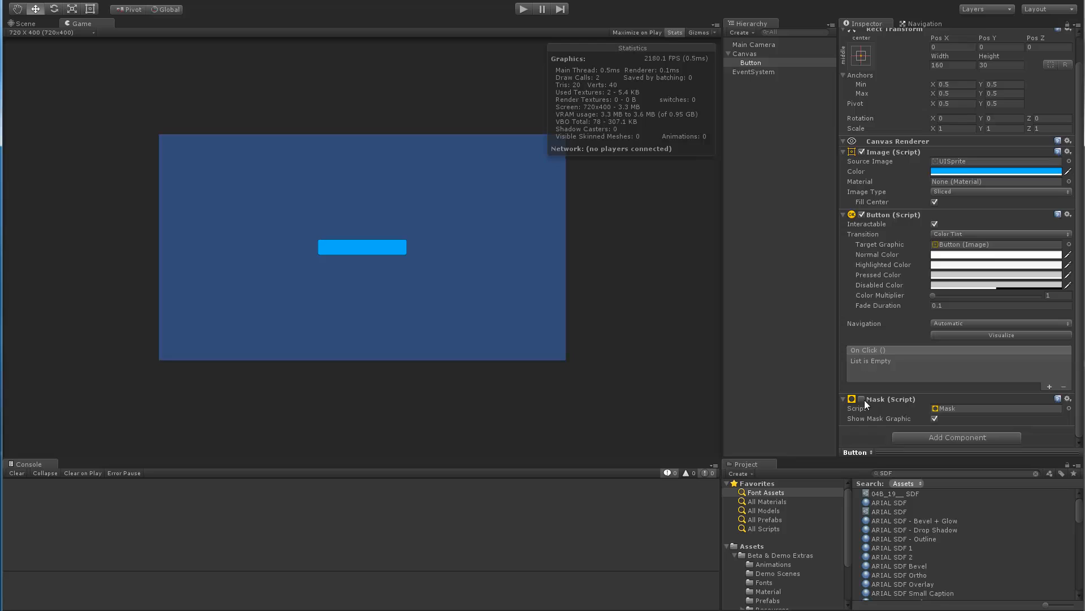
Uncheck the Button's Mask (Script) component and compare Draw Calls in Stats.
left_click(863, 398)
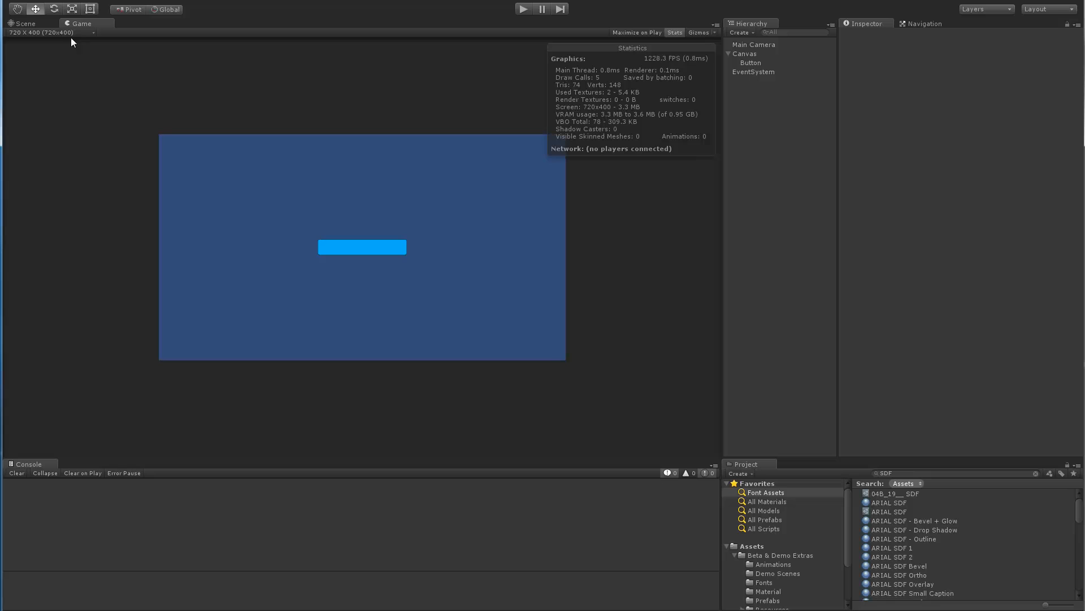
mouse_move(24, 32)
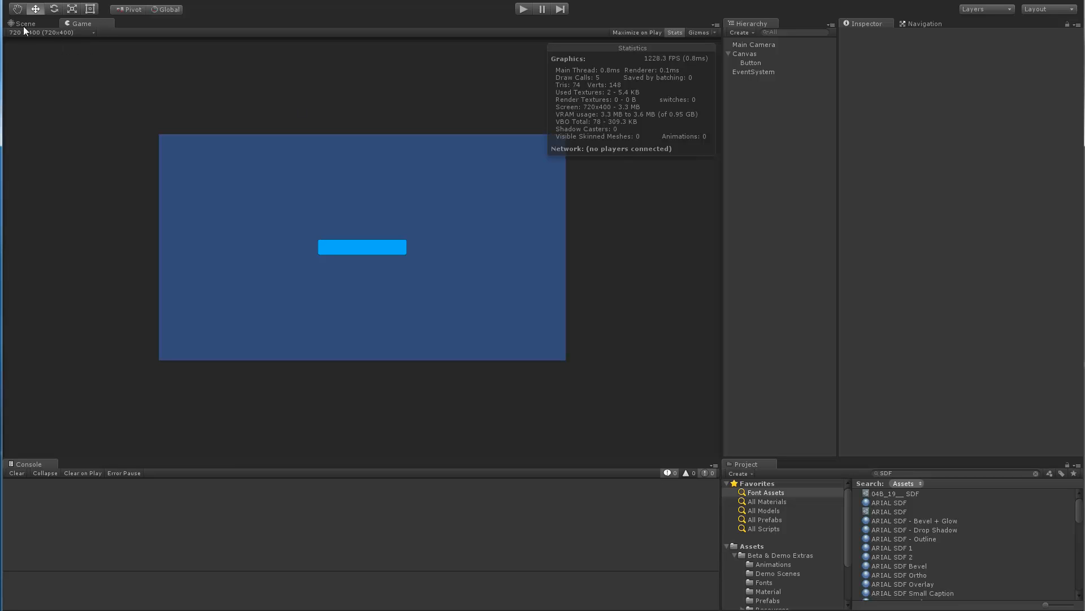
Back in the Scene, add a UI TextMeshPro Text child under Button and select it.
left_click(750, 62)
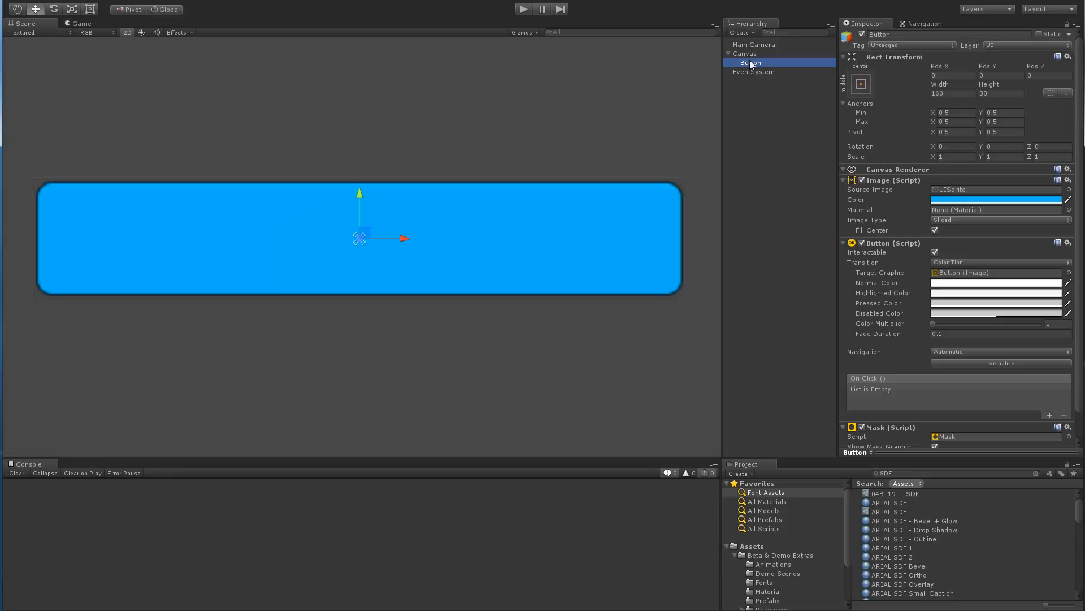
right_click(750, 62)
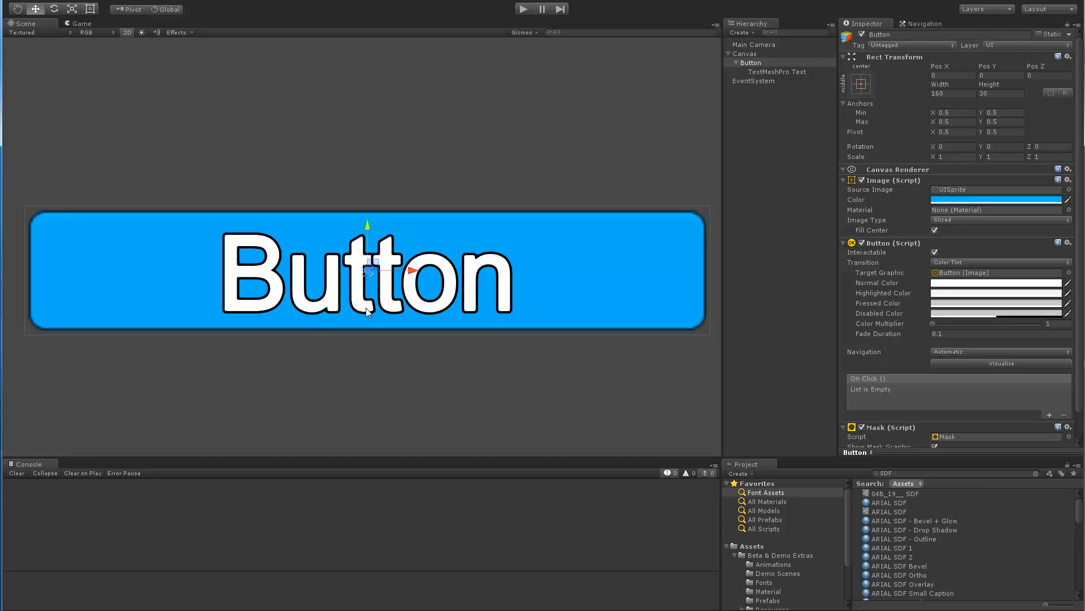
left_click(778, 71)
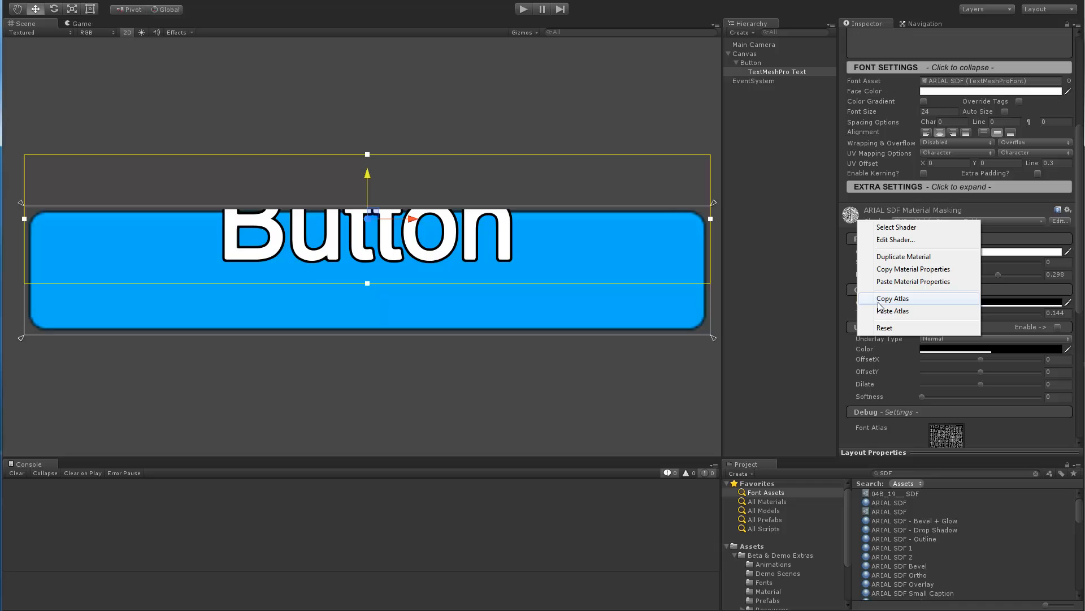
Reset the label material, then apply the ARIAL SDF Outline and Drop Shadow presets.
left_click(884, 327)
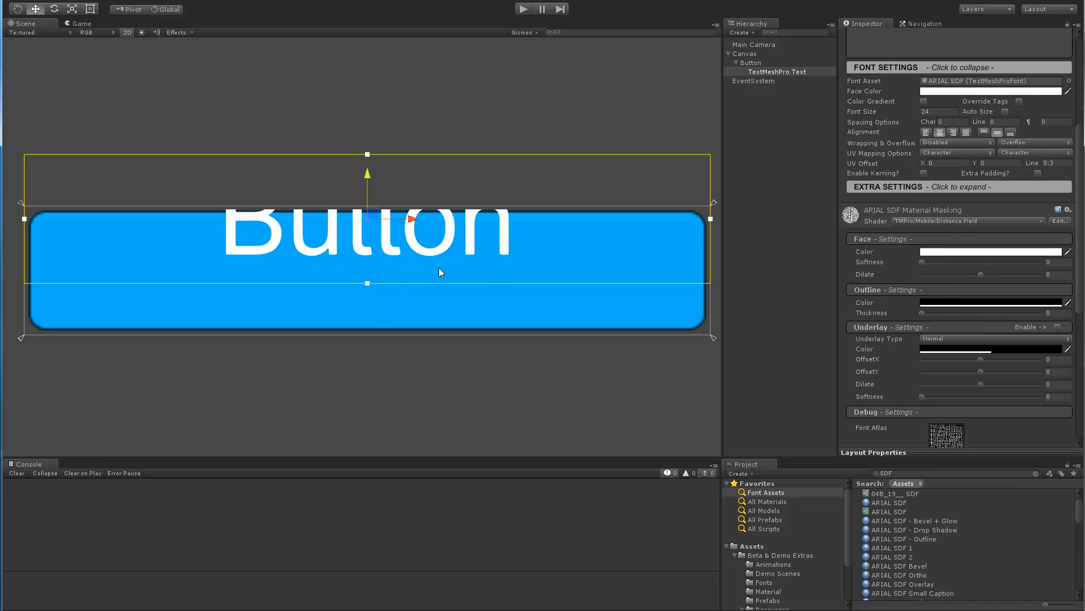
mouse_move(779, 371)
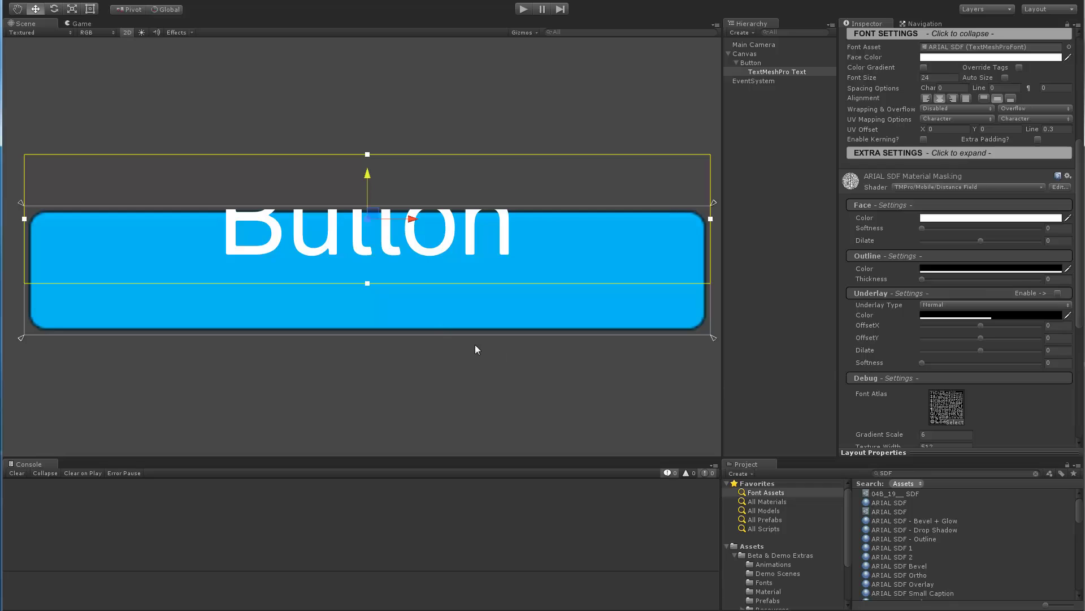
mouse_move(759, 74)
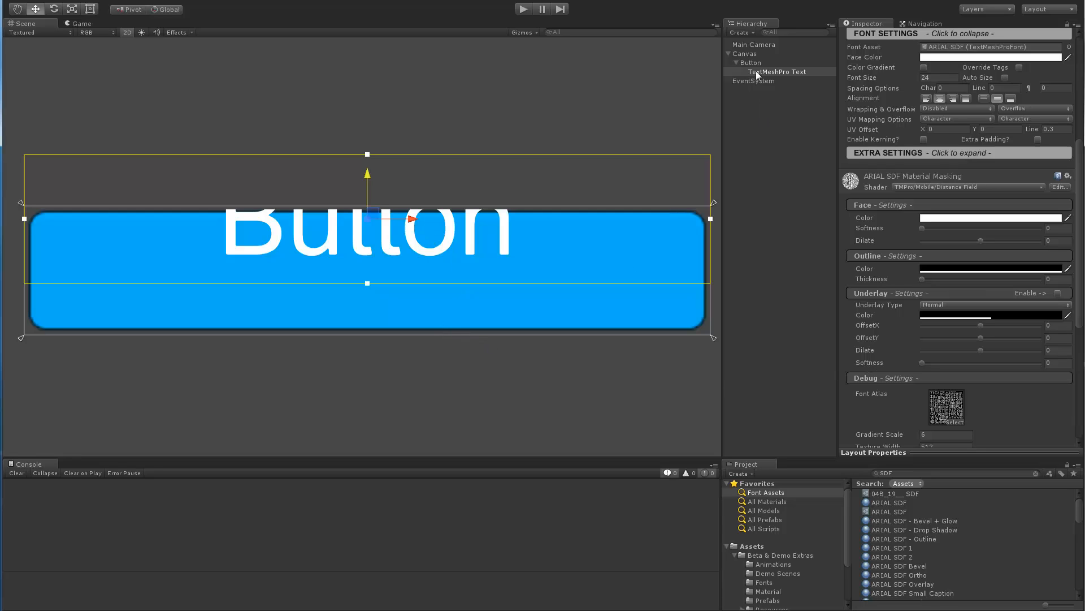
mouse_move(824, 425)
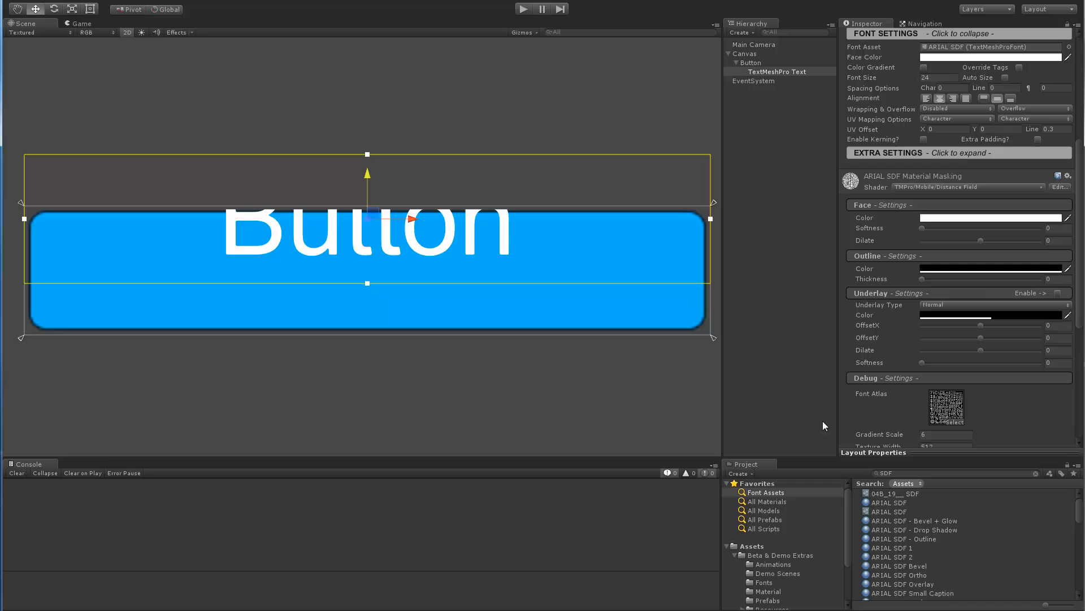
left_click(907, 539)
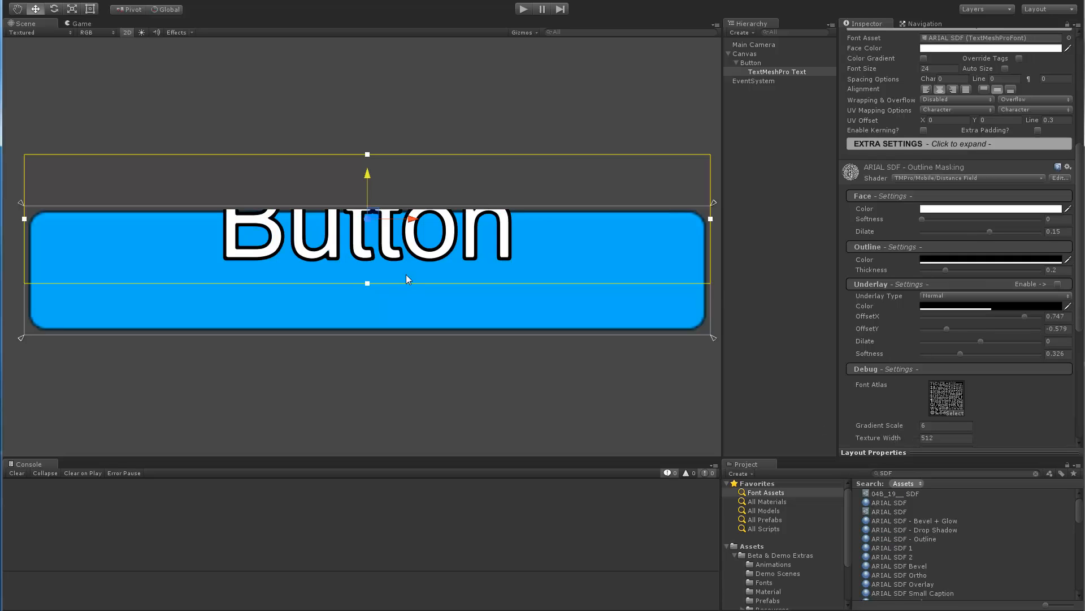
mouse_move(893, 537)
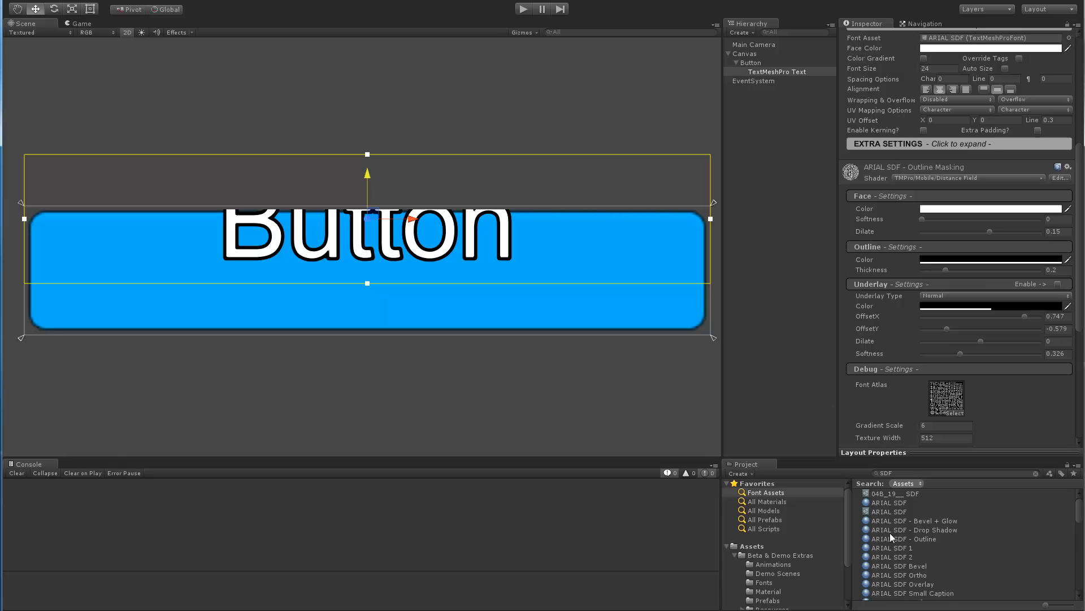
mouse_move(879, 242)
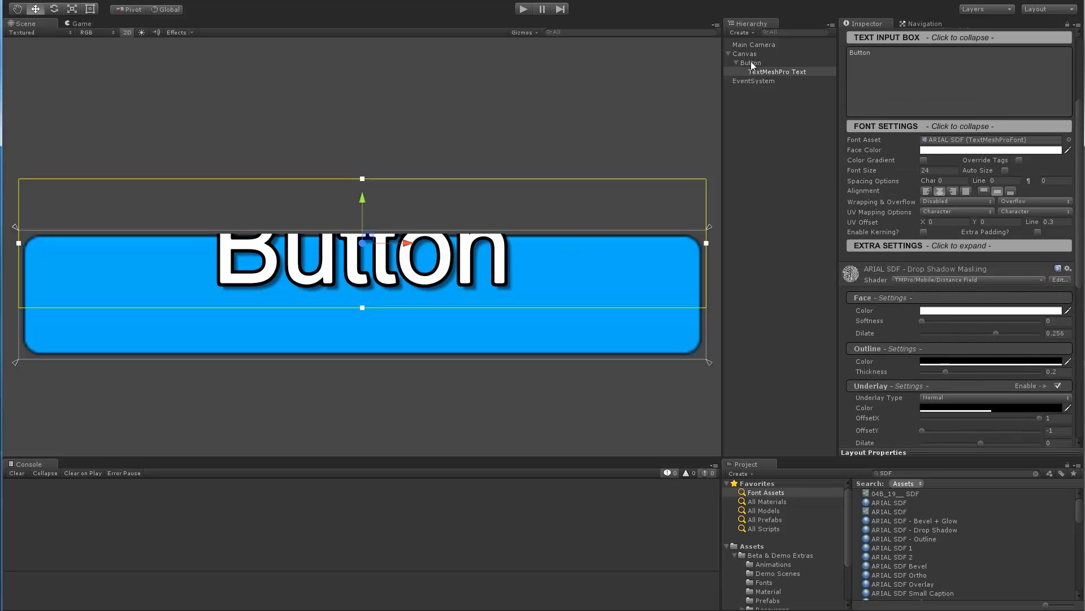
Toggle the Button's Mask, try IMPACT SDF on the label, then revert to ARIAL SDF.
left_click(750, 62)
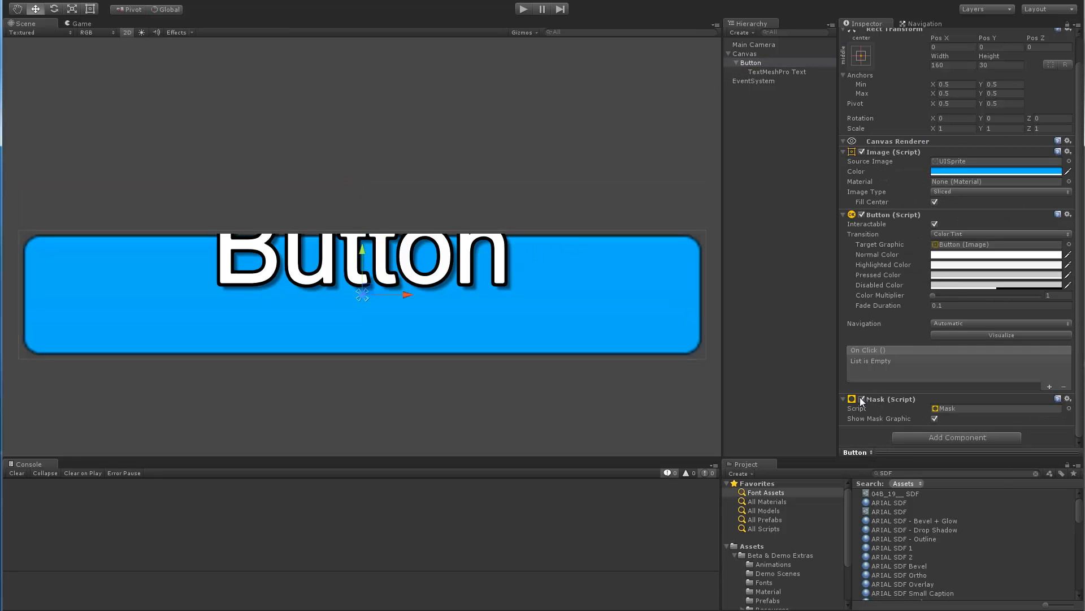
left_click(863, 398)
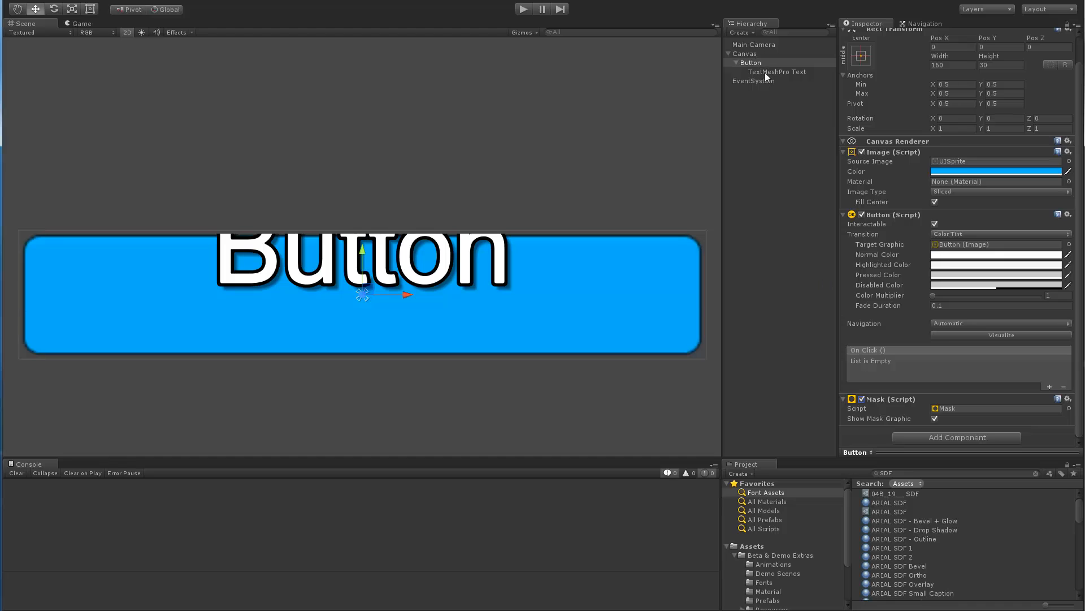
left_click(777, 71)
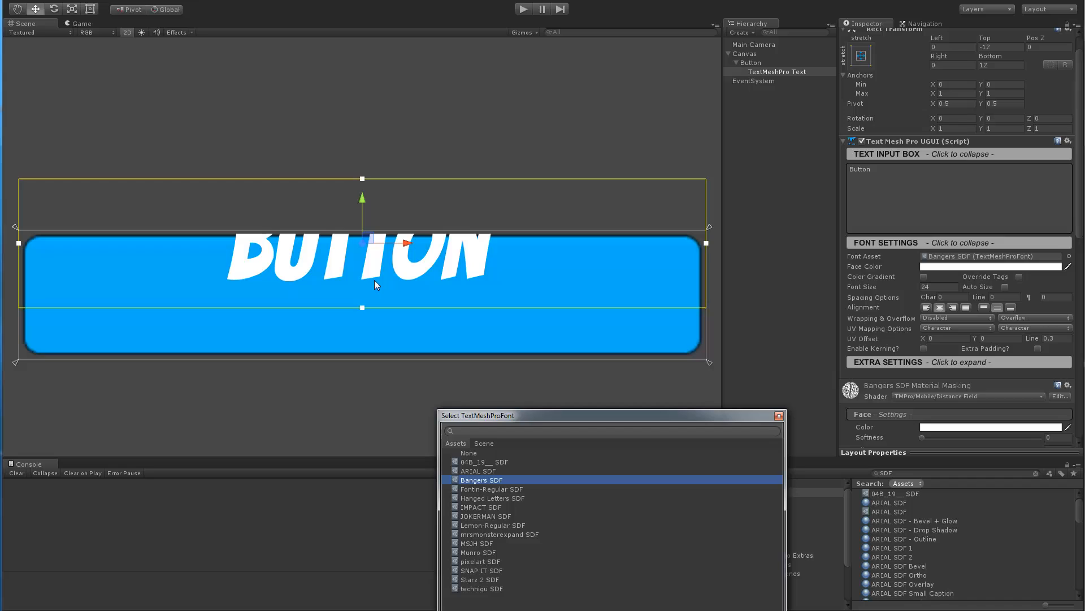
left_click(481, 506)
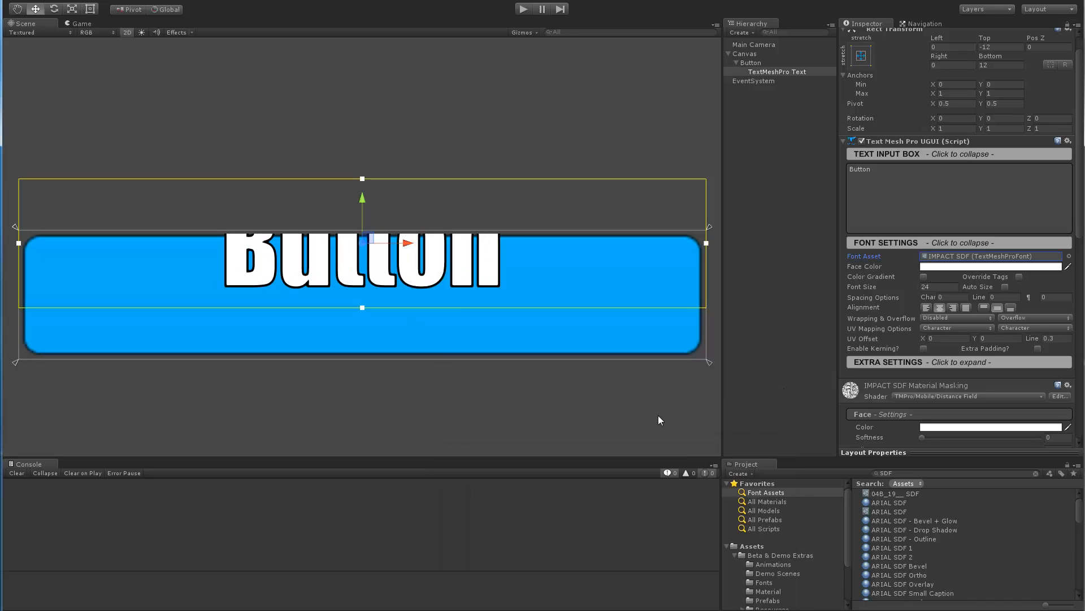
left_click(749, 63)
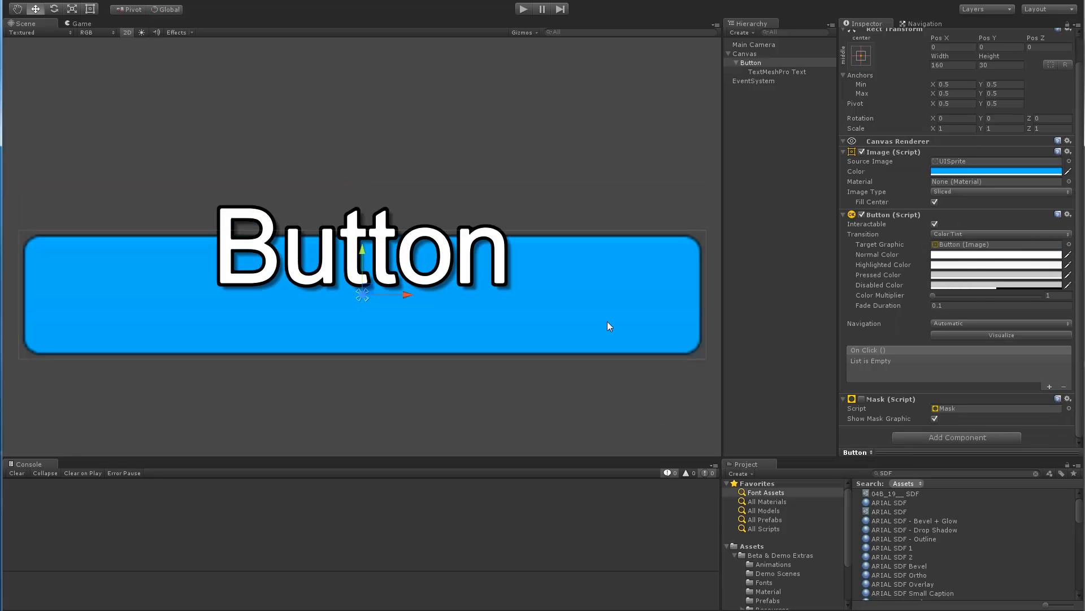
left_click(777, 72)
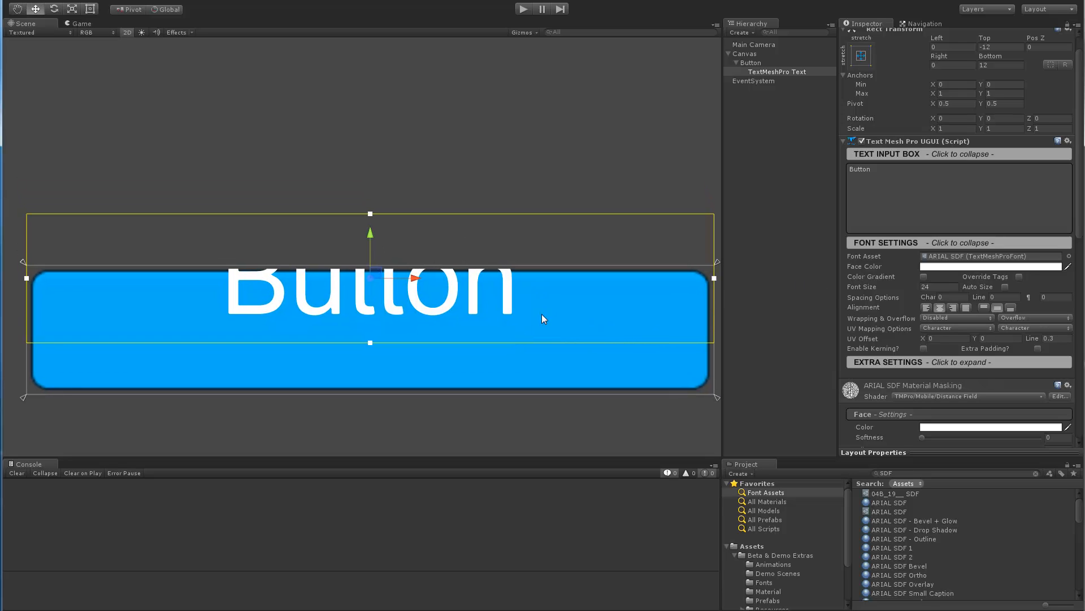
Duplicate Button with Ctrl+D, place the copy below, and select the first label.
left_click(750, 80)
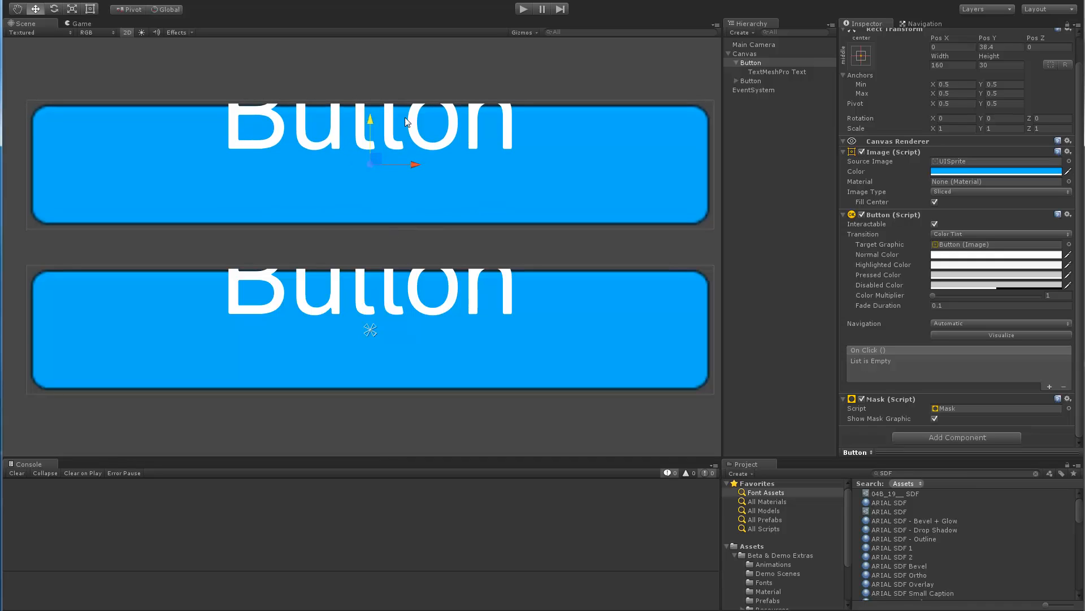
mouse_move(398, 234)
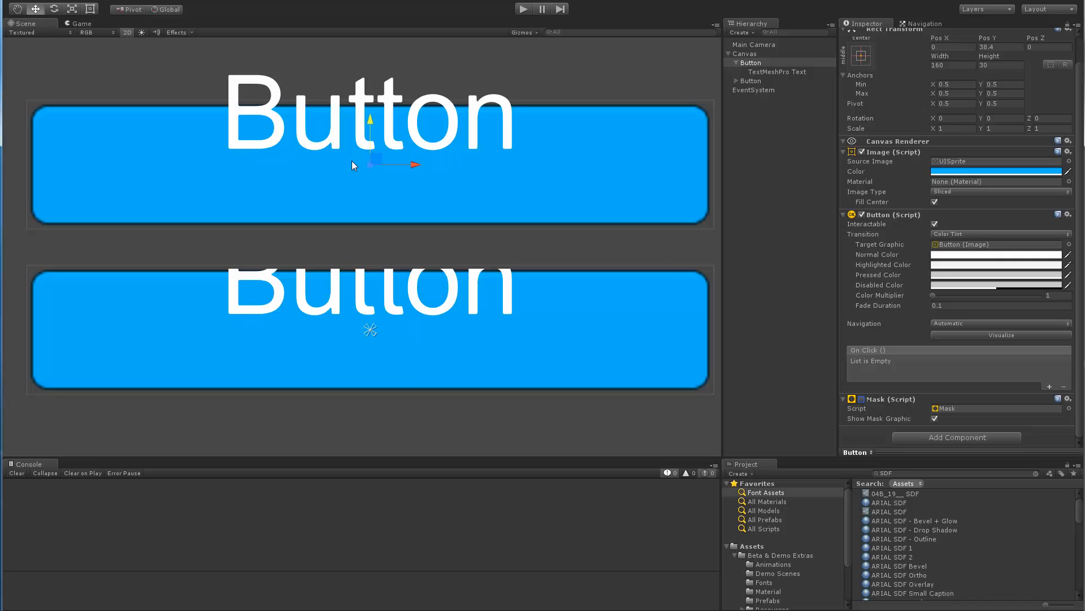
mouse_move(281, 238)
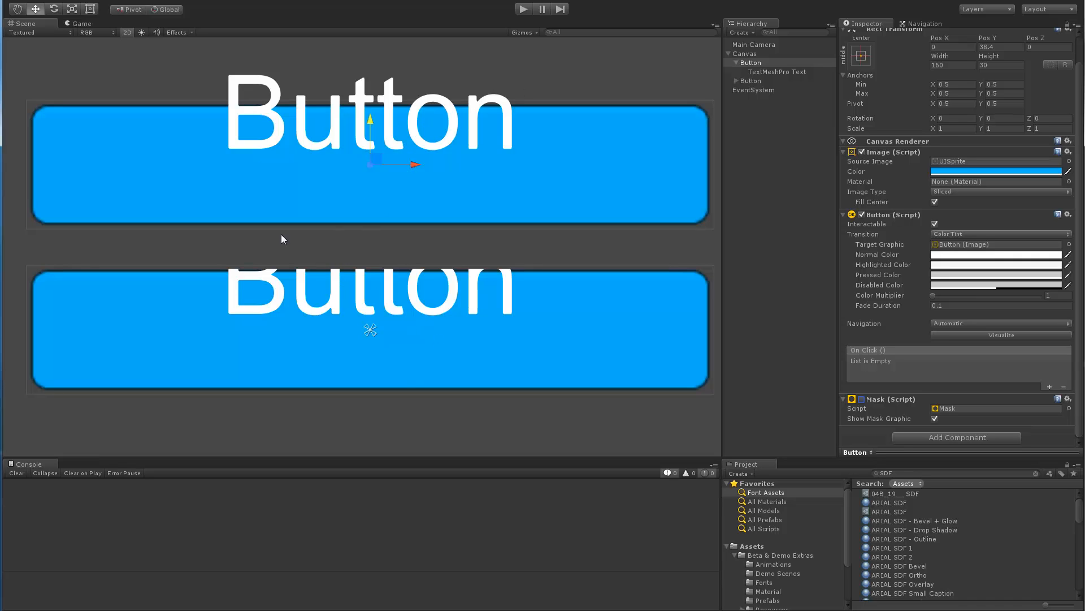
left_click(778, 71)
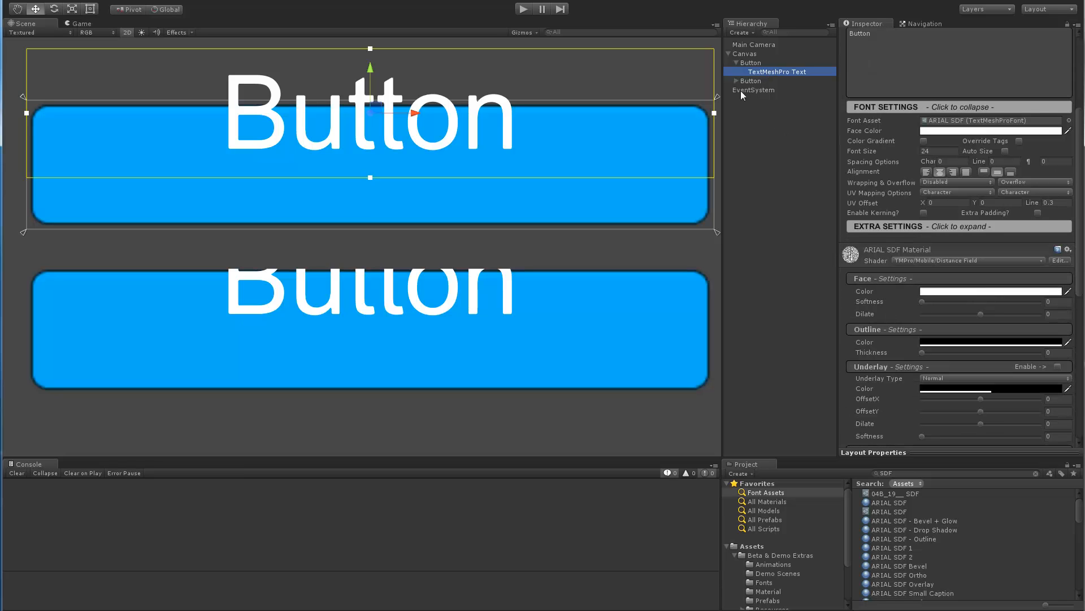
Select the second label and raise Face Dilate and Outline Thickness in its material.
left_click(778, 89)
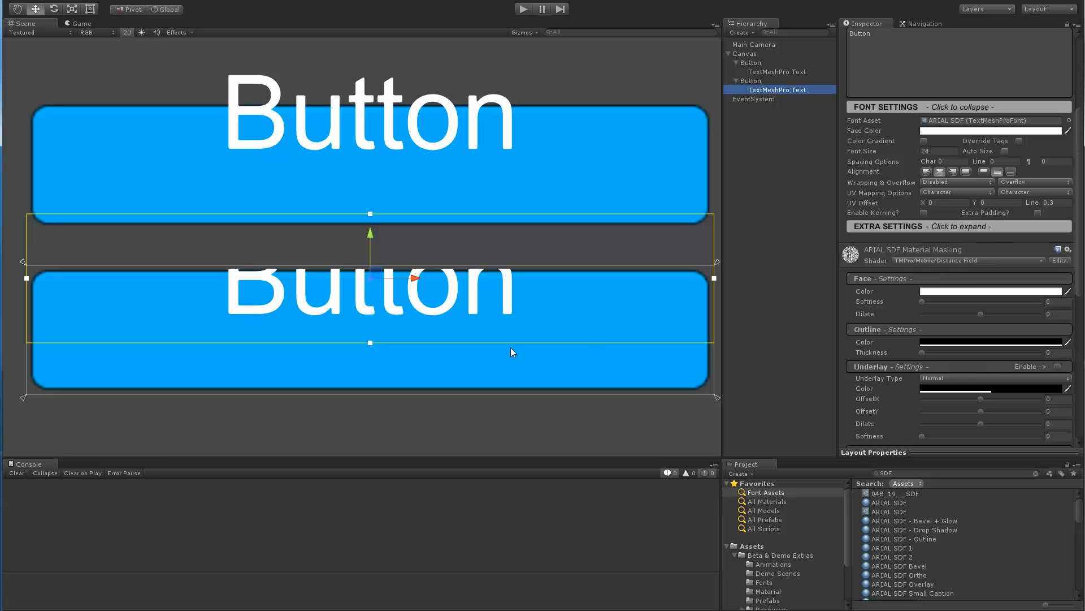
mouse_move(771, 113)
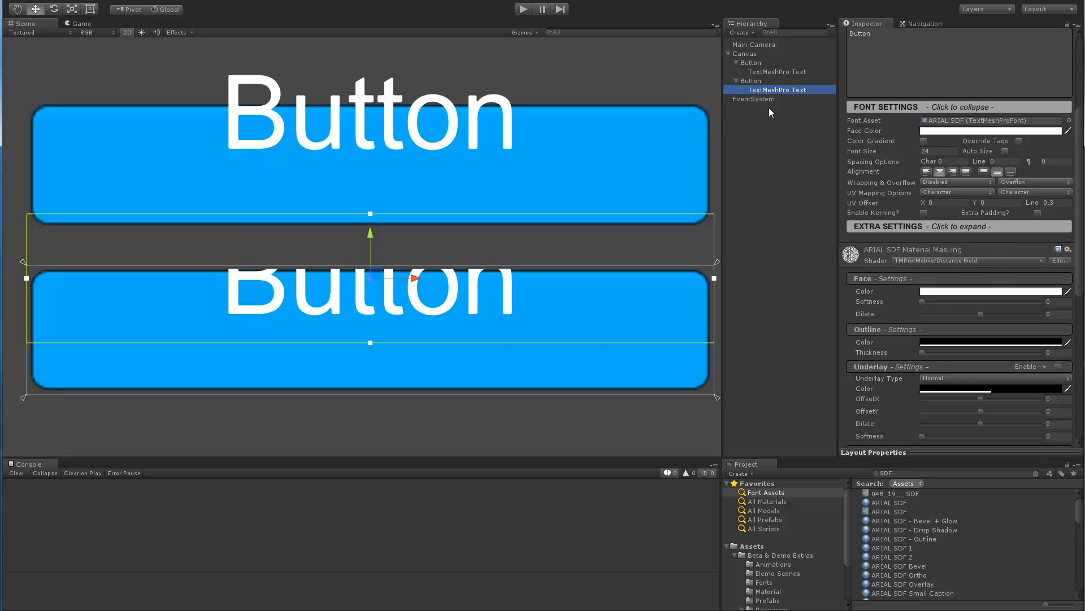
scroll("down", 3)
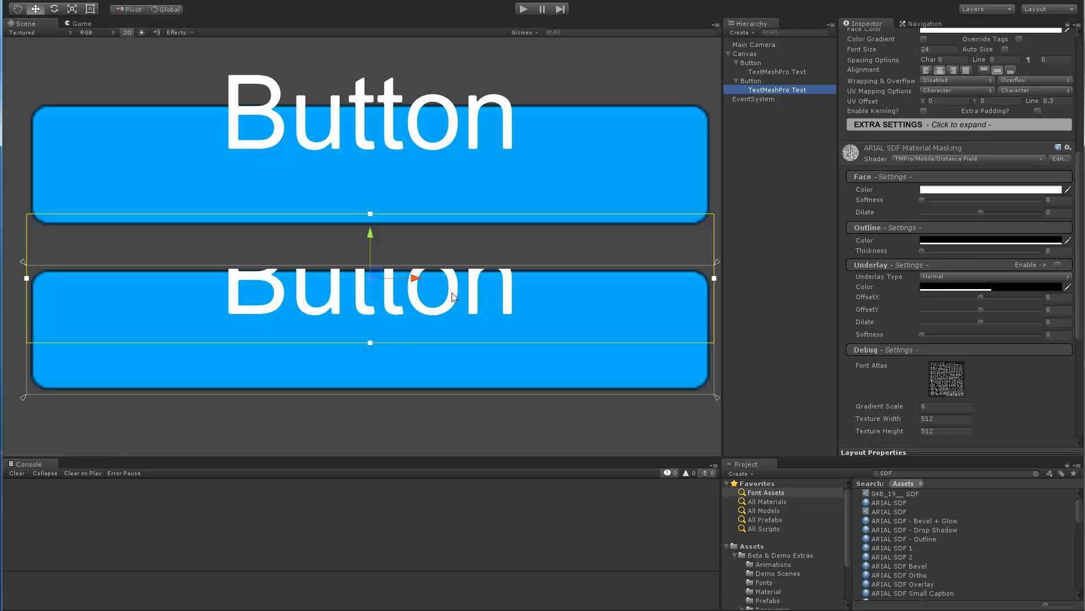
mouse_move(469, 116)
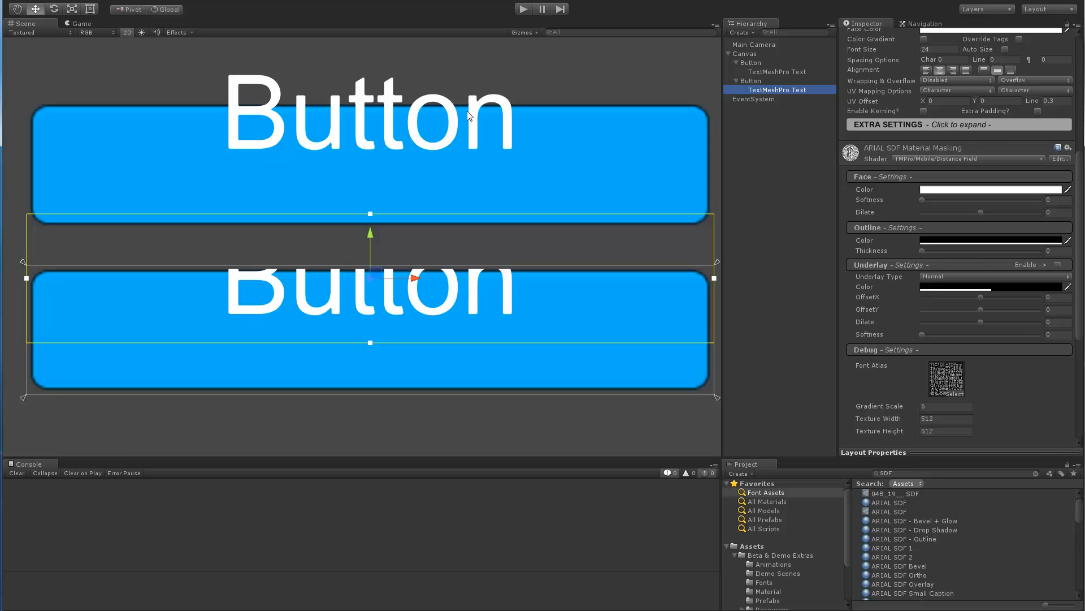
mouse_move(491, 161)
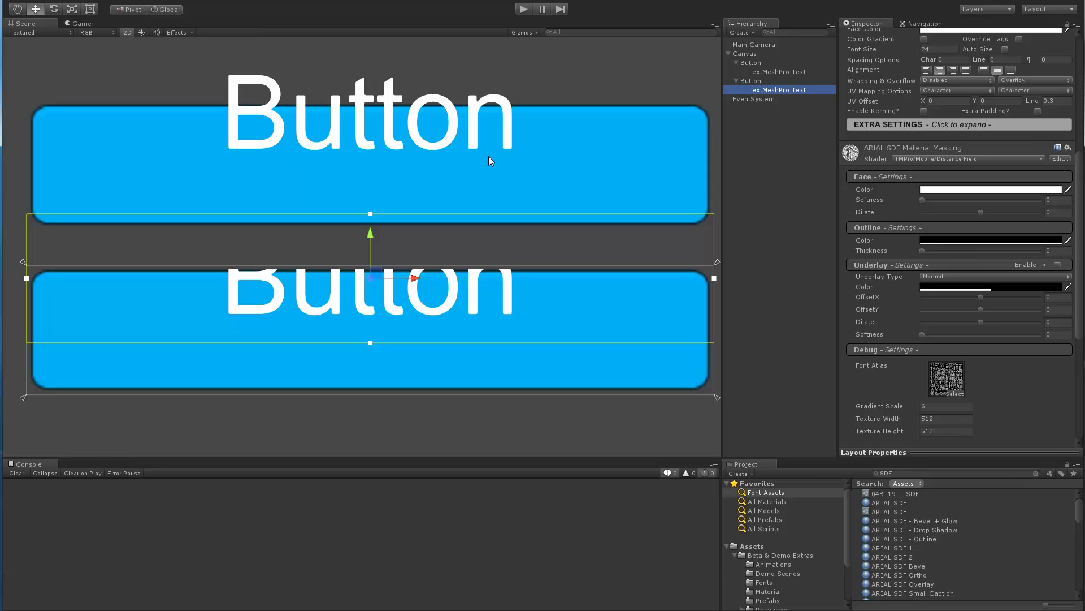
mouse_move(923, 237)
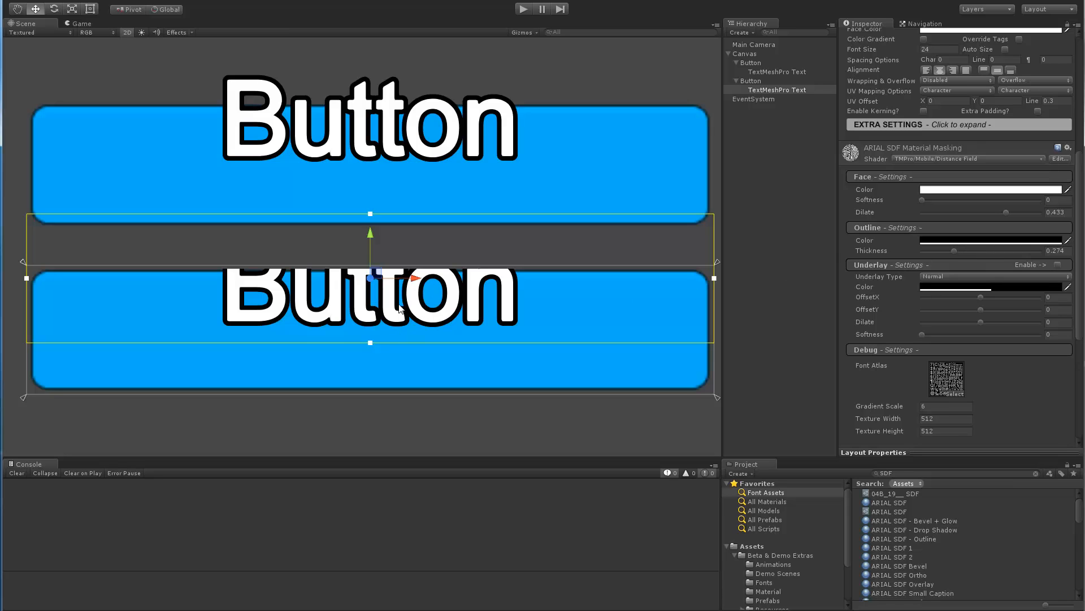
Lower Outline Thickness and enable Underlay with OffsetX 1, OffsetY -1 and higher Softness.
left_click(782, 71)
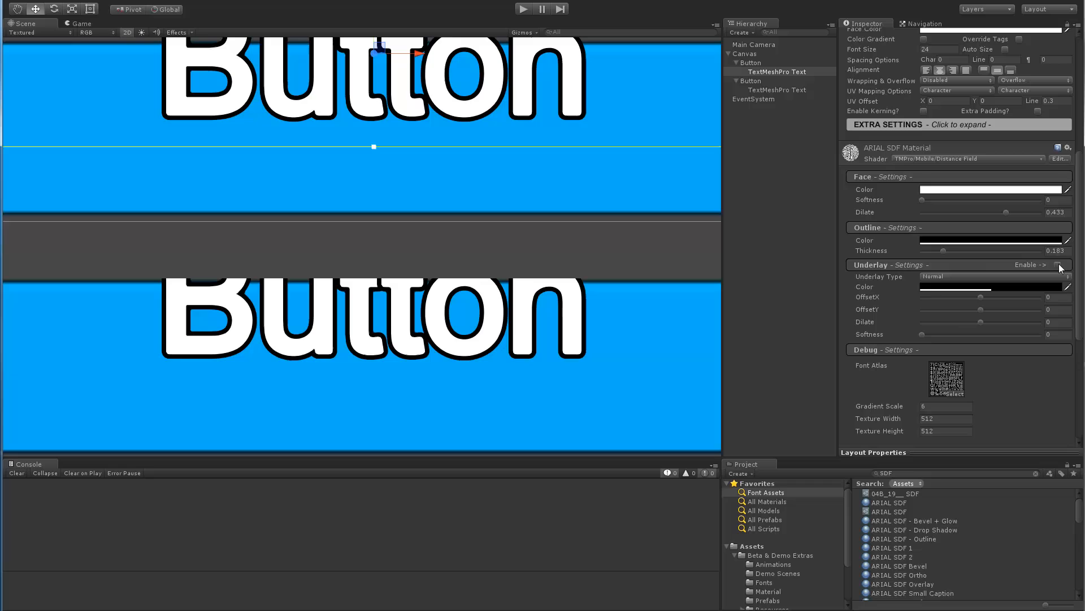
left_click(1057, 264)
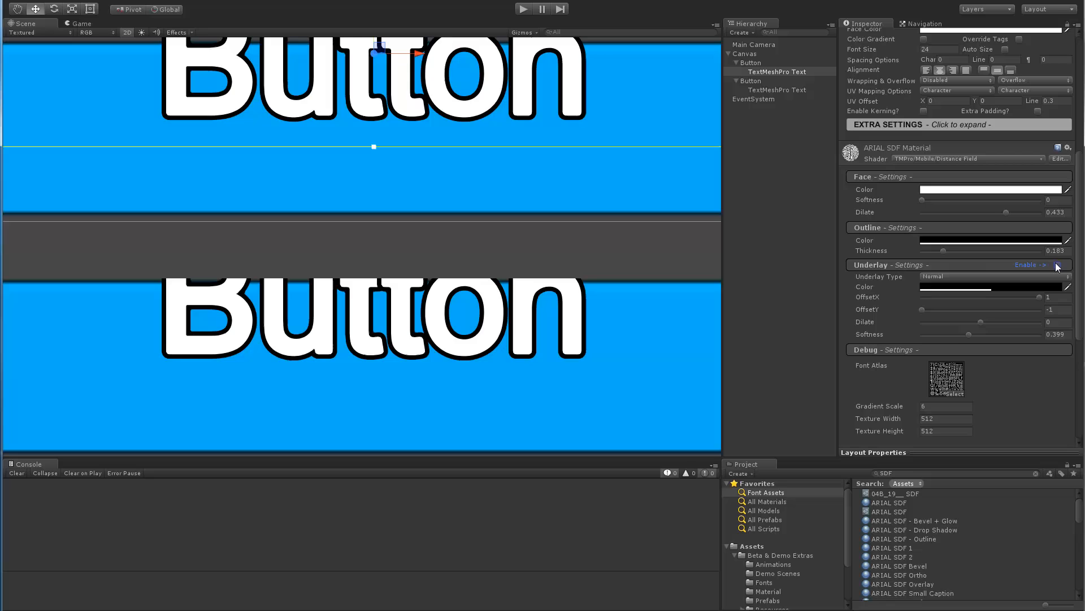
left_click(1052, 265)
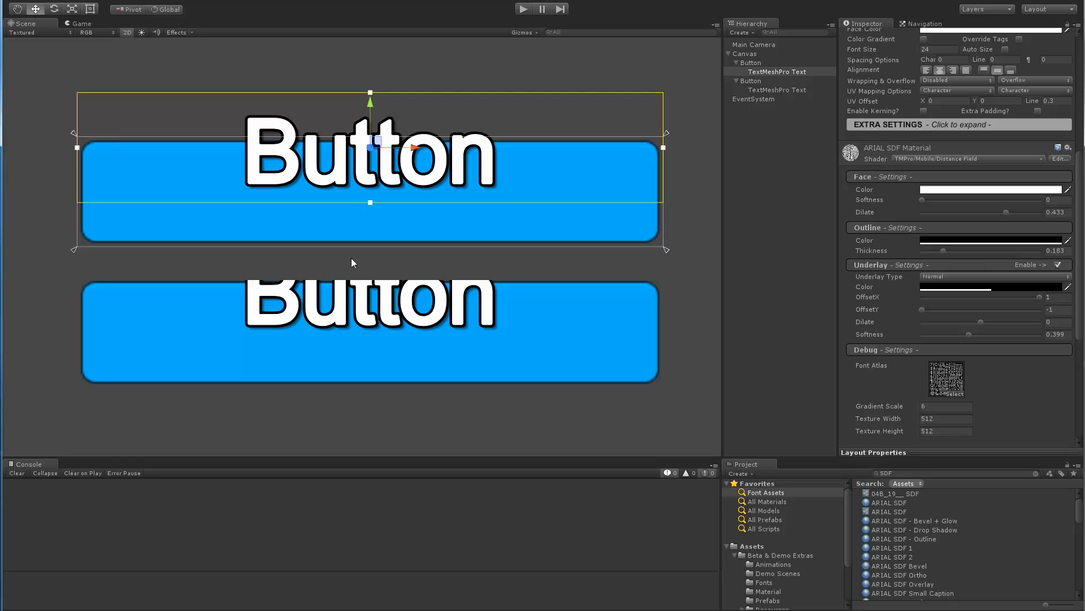
mouse_move(360, 255)
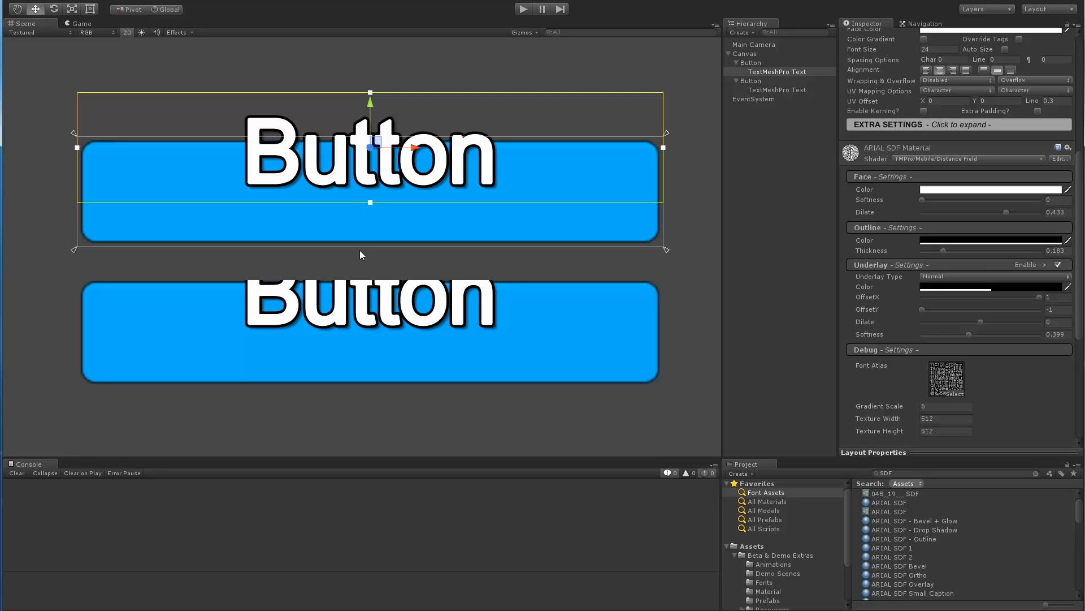